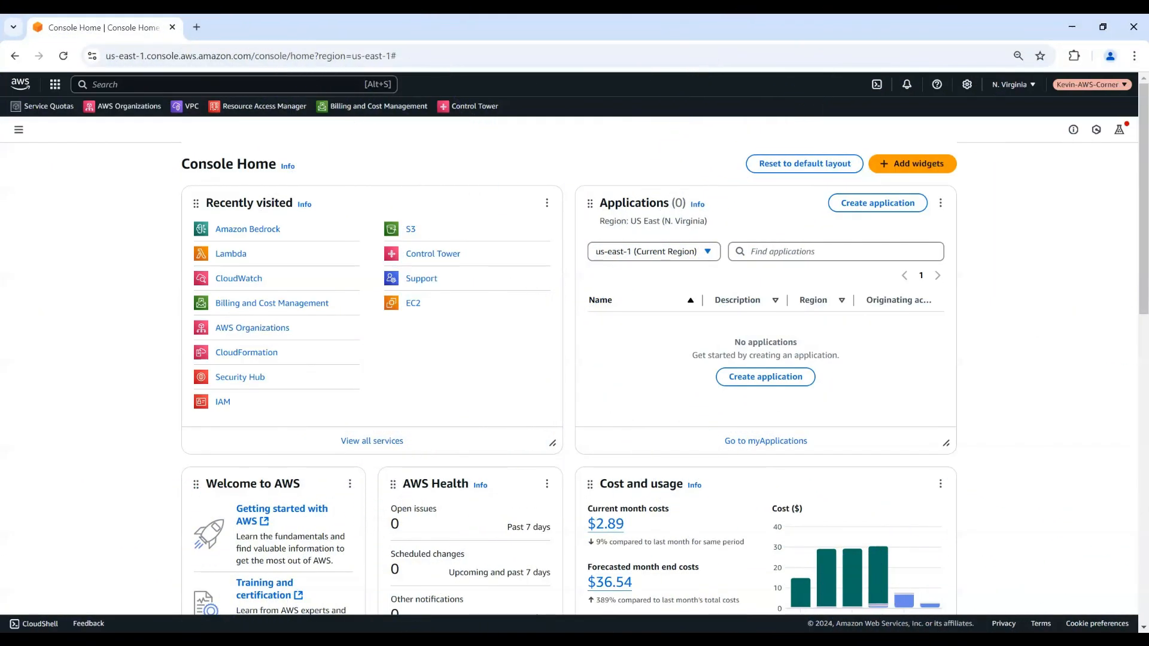
pyautogui.moveTo(91, 417)
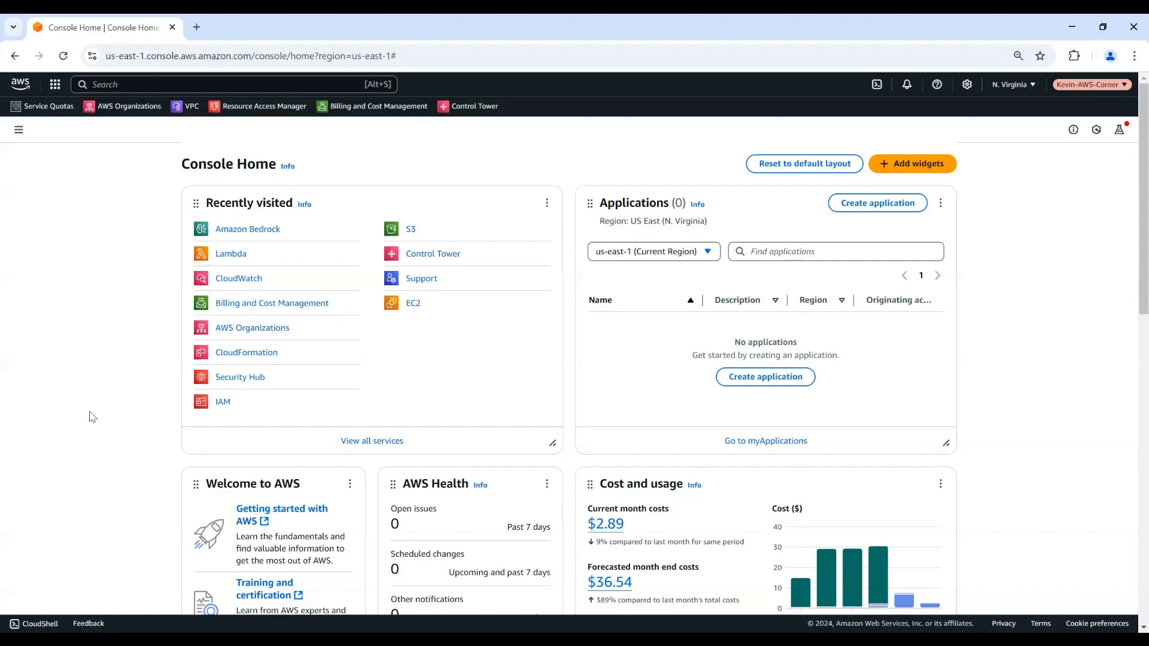
pyautogui.moveTo(248, 229)
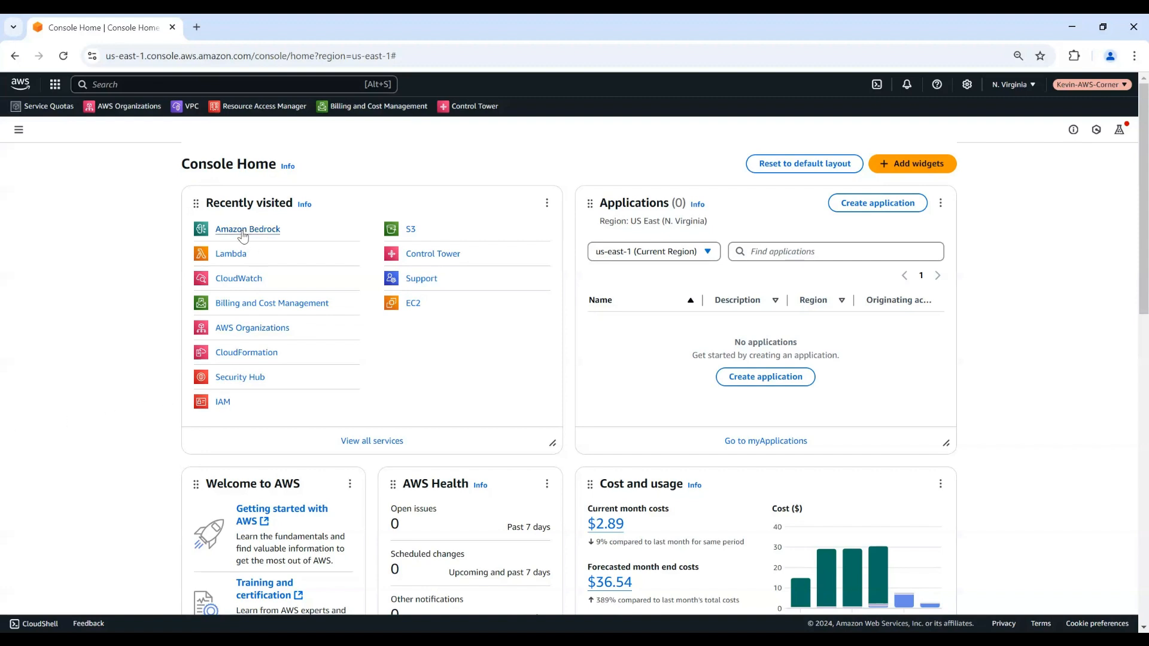
# Open Amazon Bedrock from Console Home's Recently visited list.
pyautogui.click(247, 228)
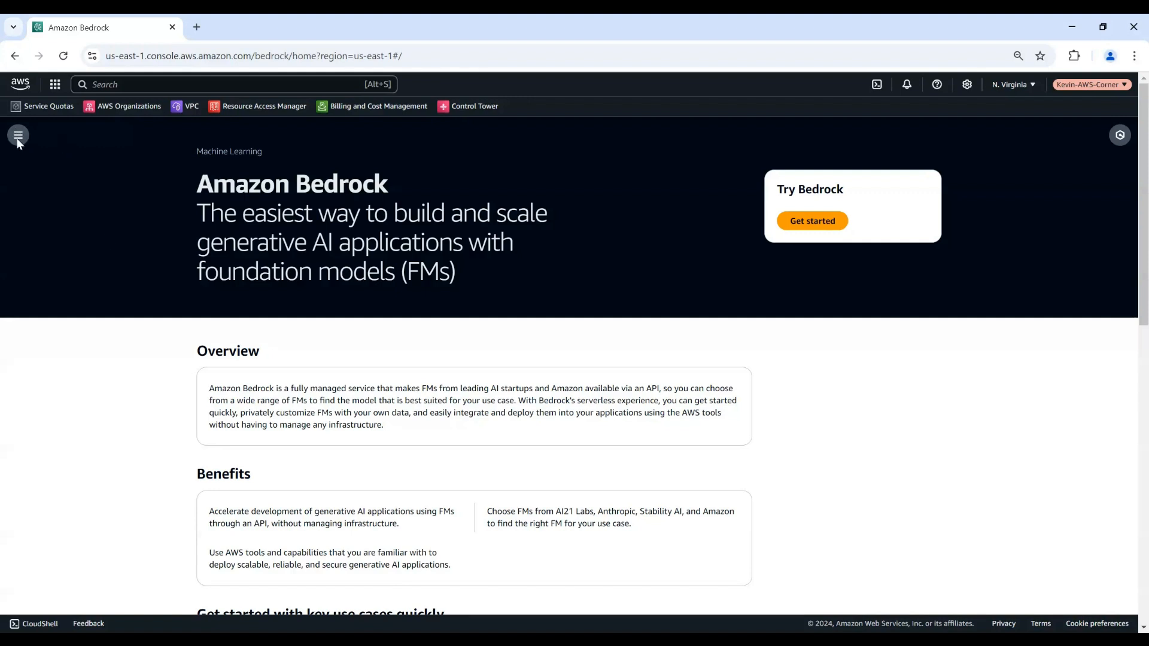
# Go to Model access under Bedrock configurations to view base model access status.
pyautogui.click(18, 136)
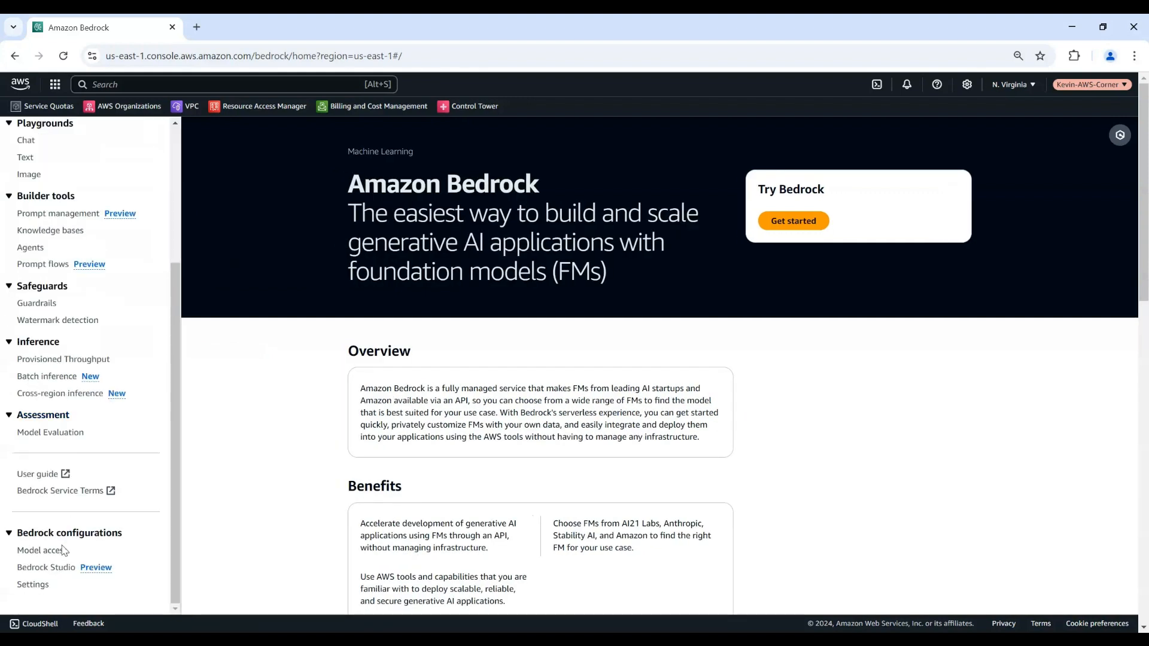
pyautogui.click(40, 551)
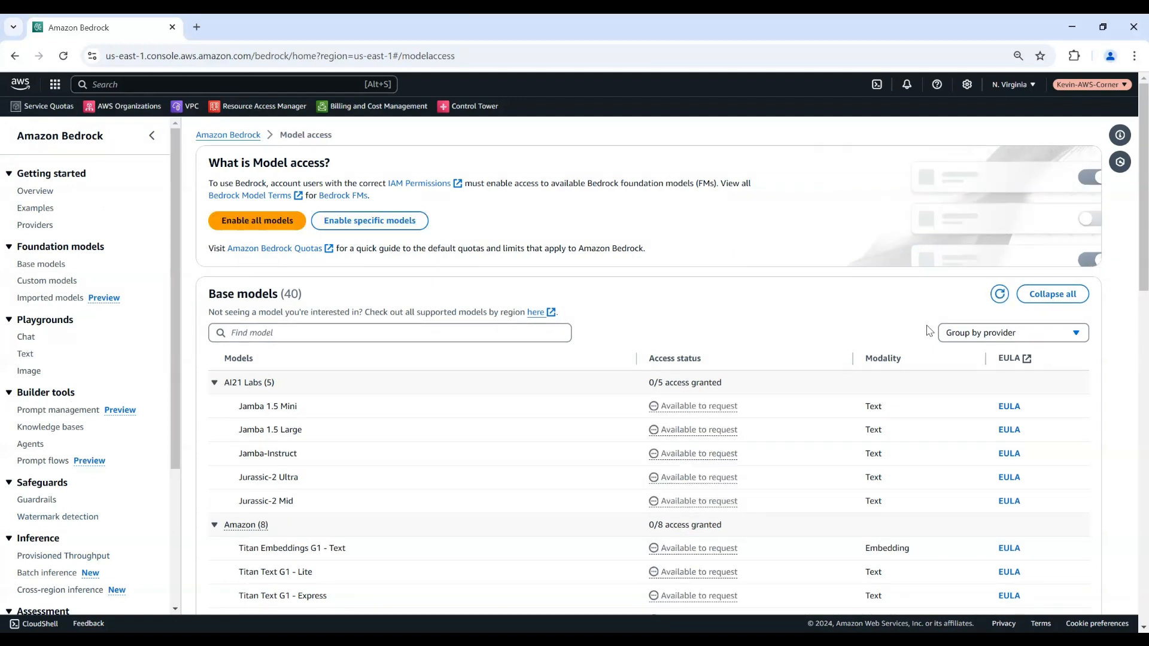
pyautogui.moveTo(998, 355)
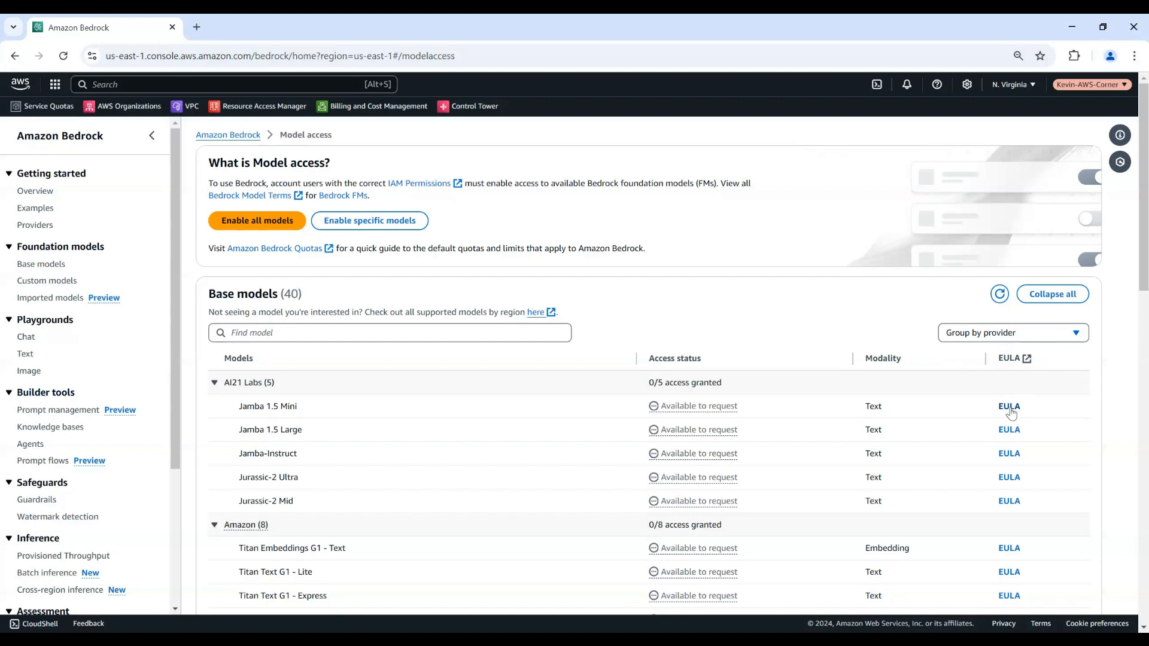
pyautogui.click(1008, 405)
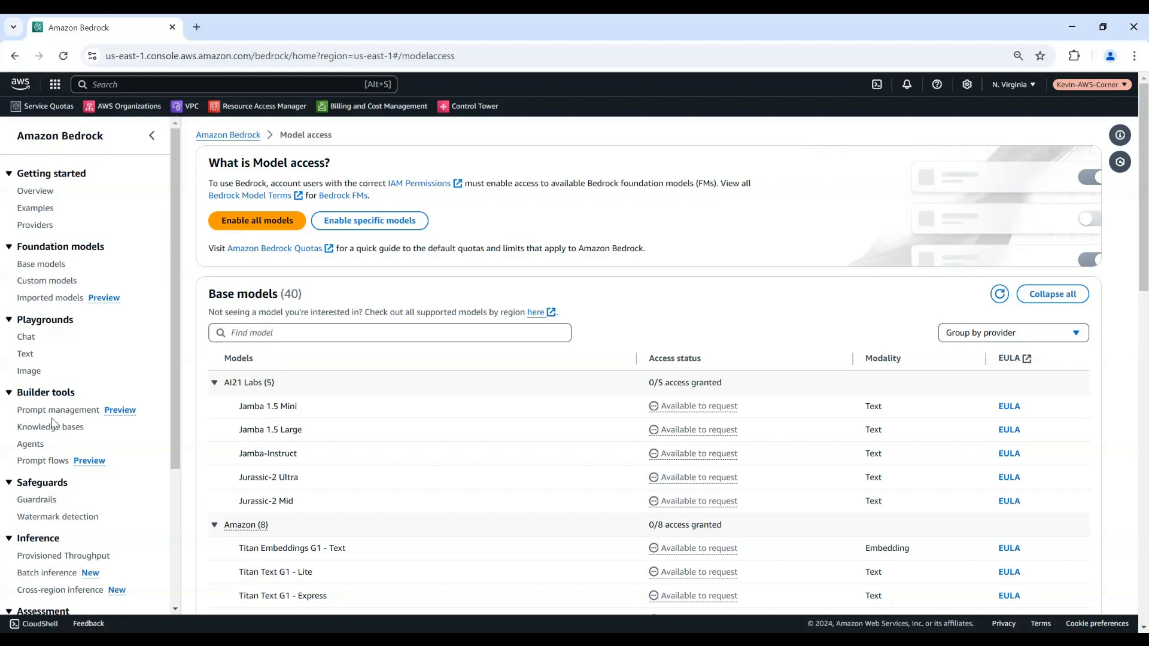
pyautogui.moveTo(251, 264)
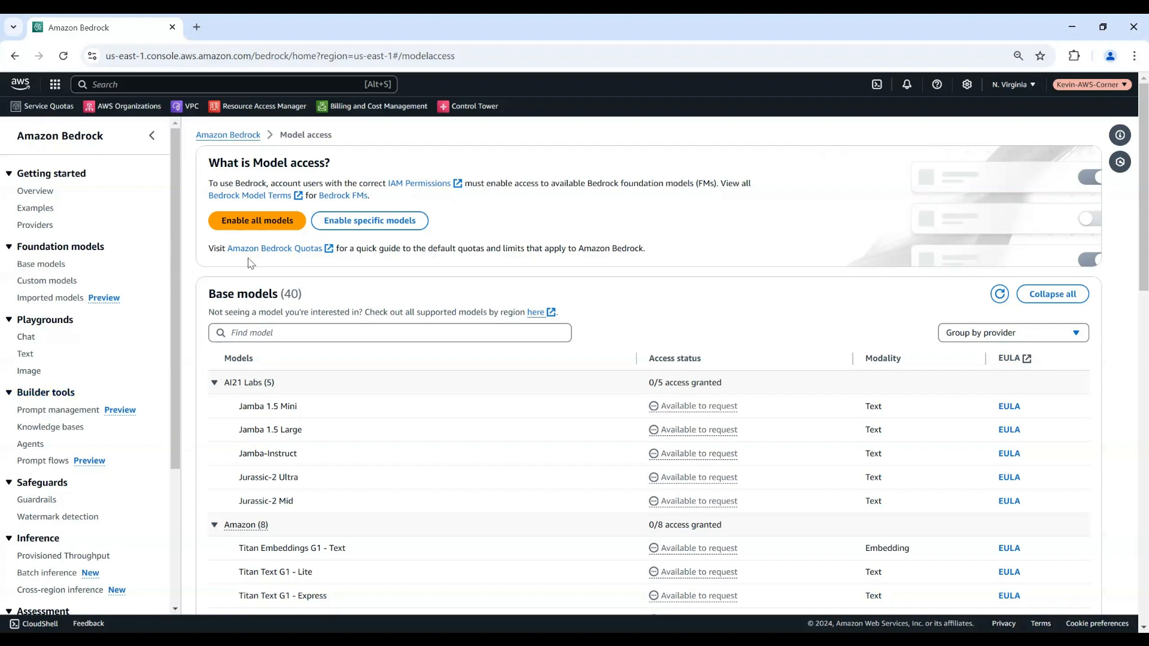
pyautogui.moveTo(222, 237)
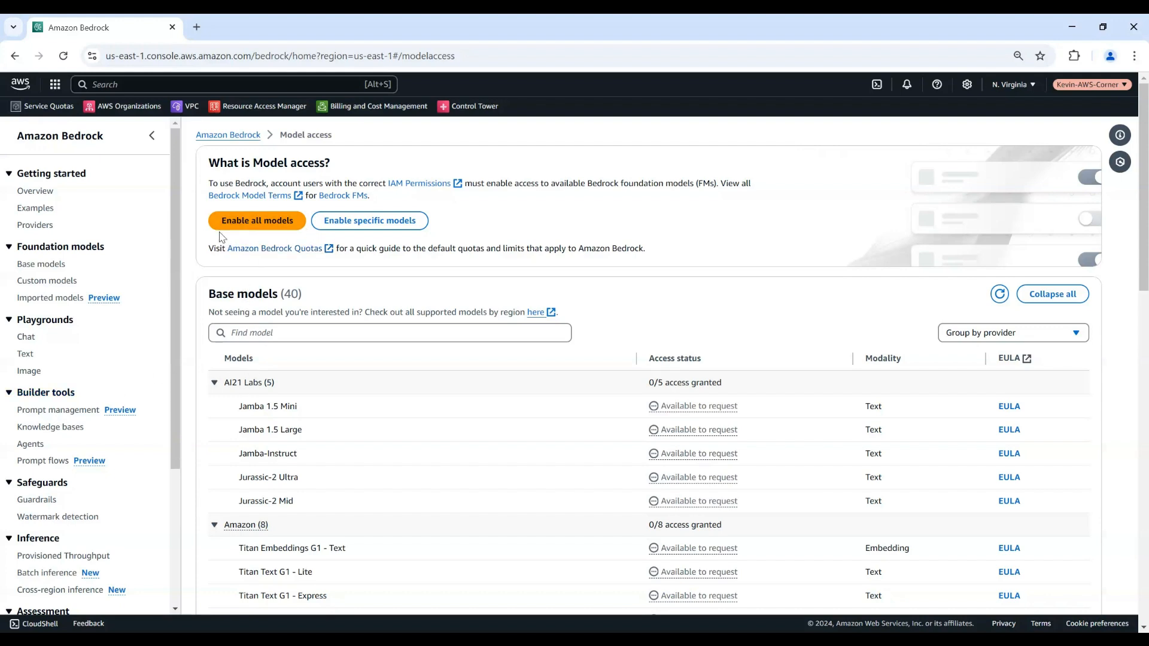
pyautogui.moveTo(276, 273)
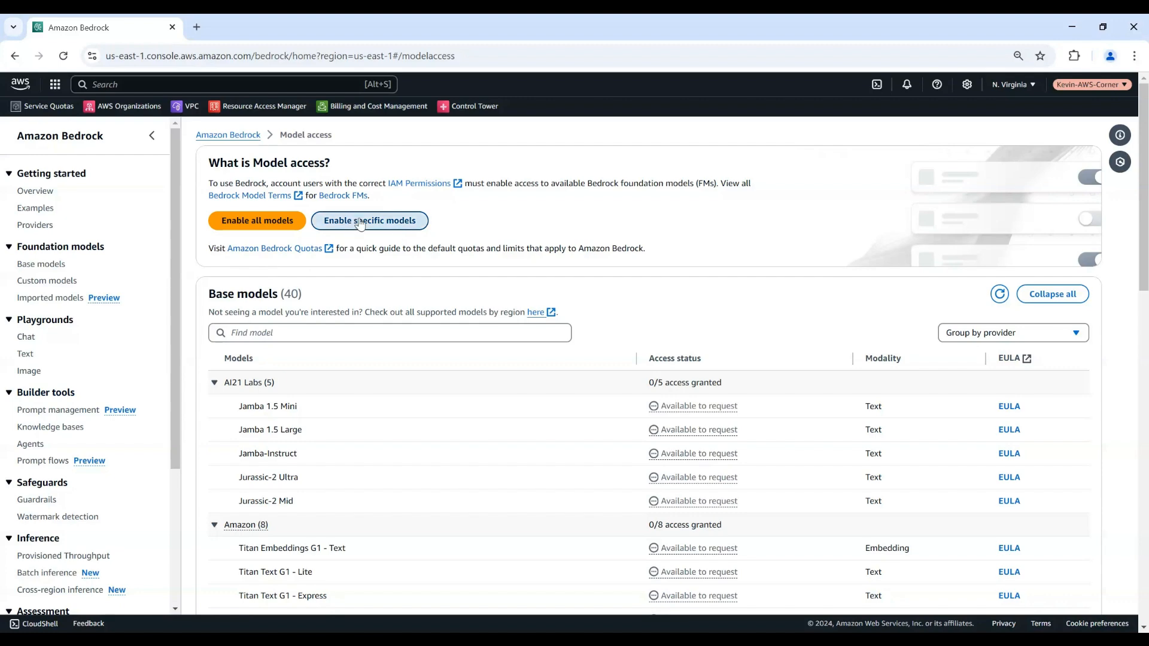
# Enable specific models and tick SDXL 1.0 under Stability AI for access.
pyautogui.click(369, 221)
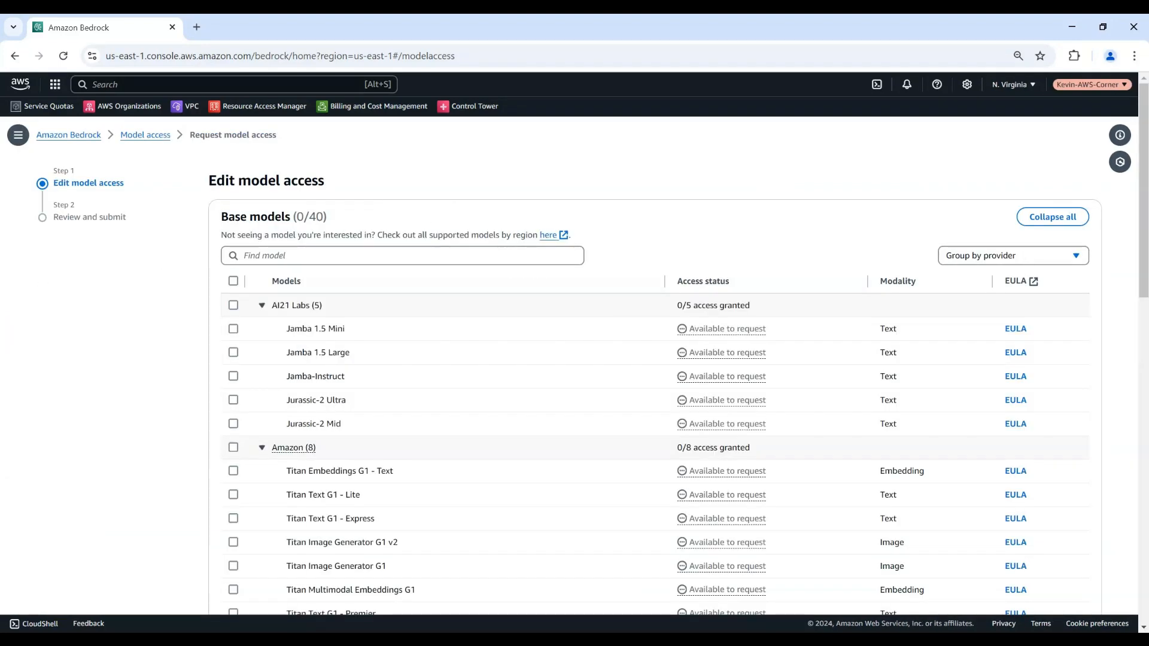
pyautogui.scroll(-3)
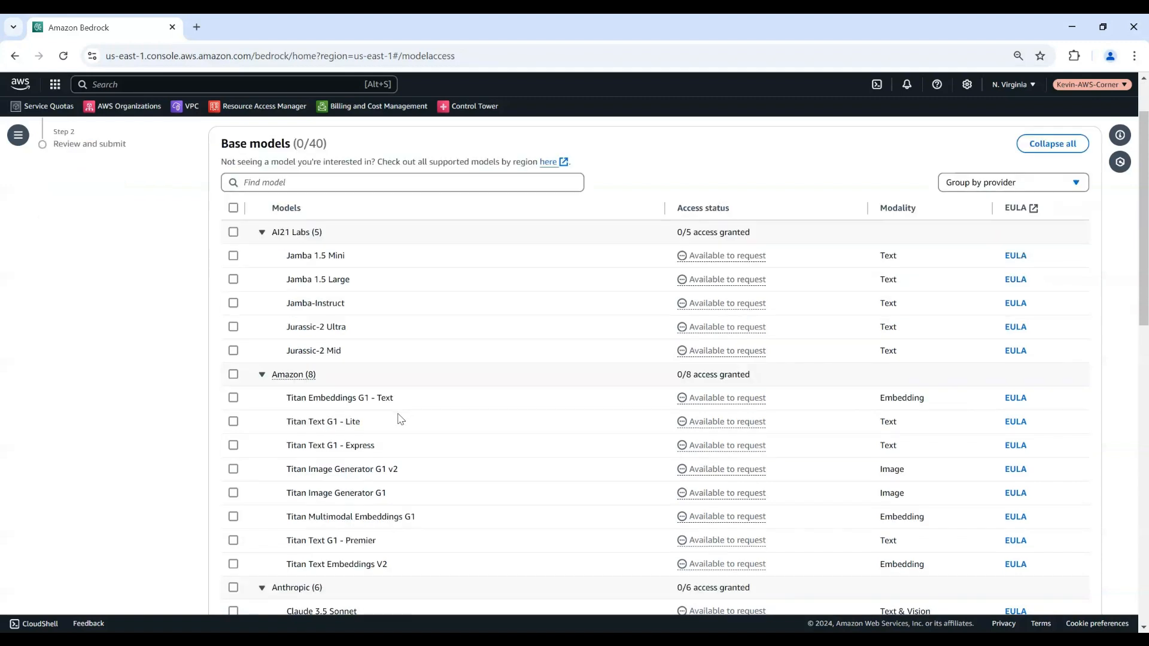
pyautogui.scroll(-3)
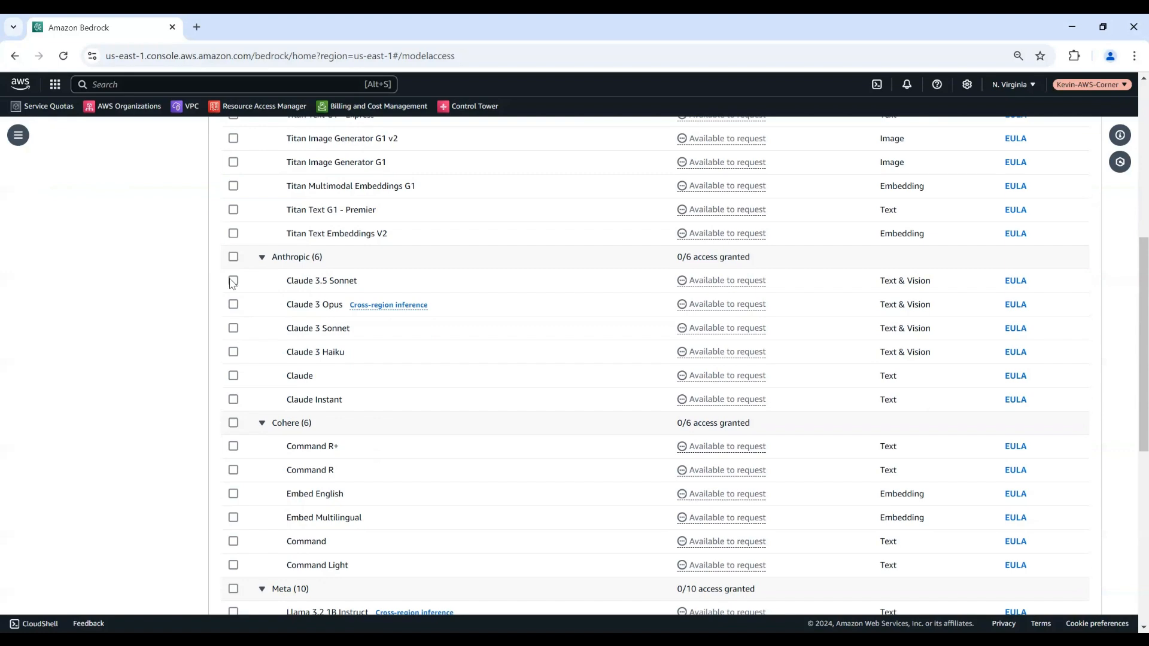
pyautogui.scroll(-3)
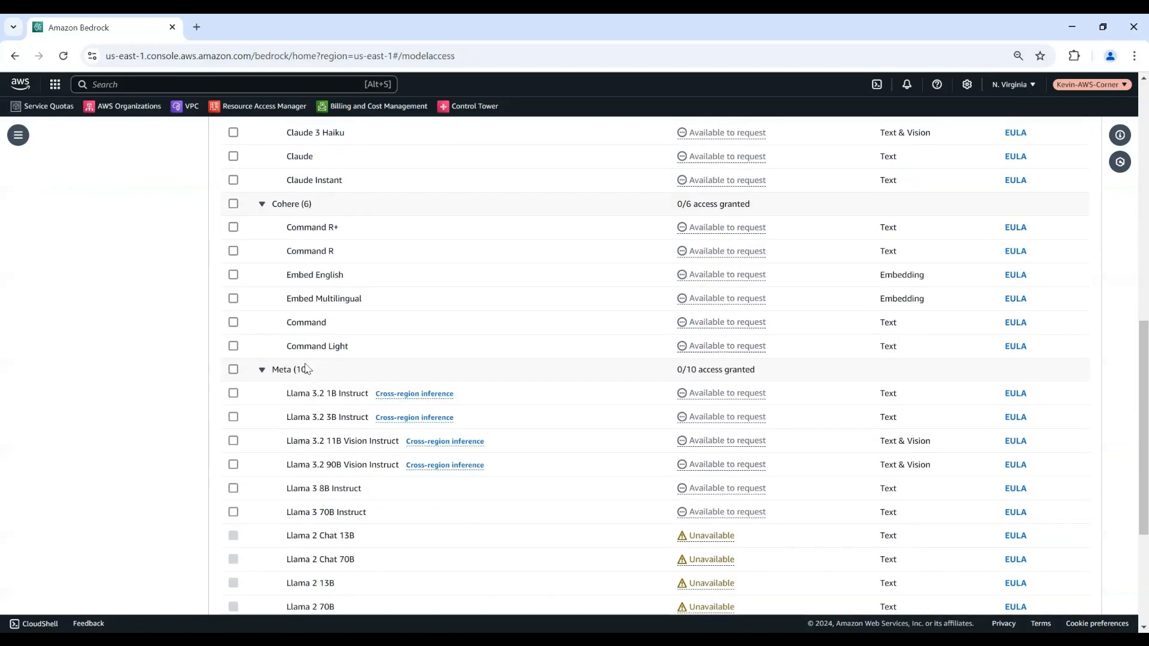
pyautogui.scroll(-3)
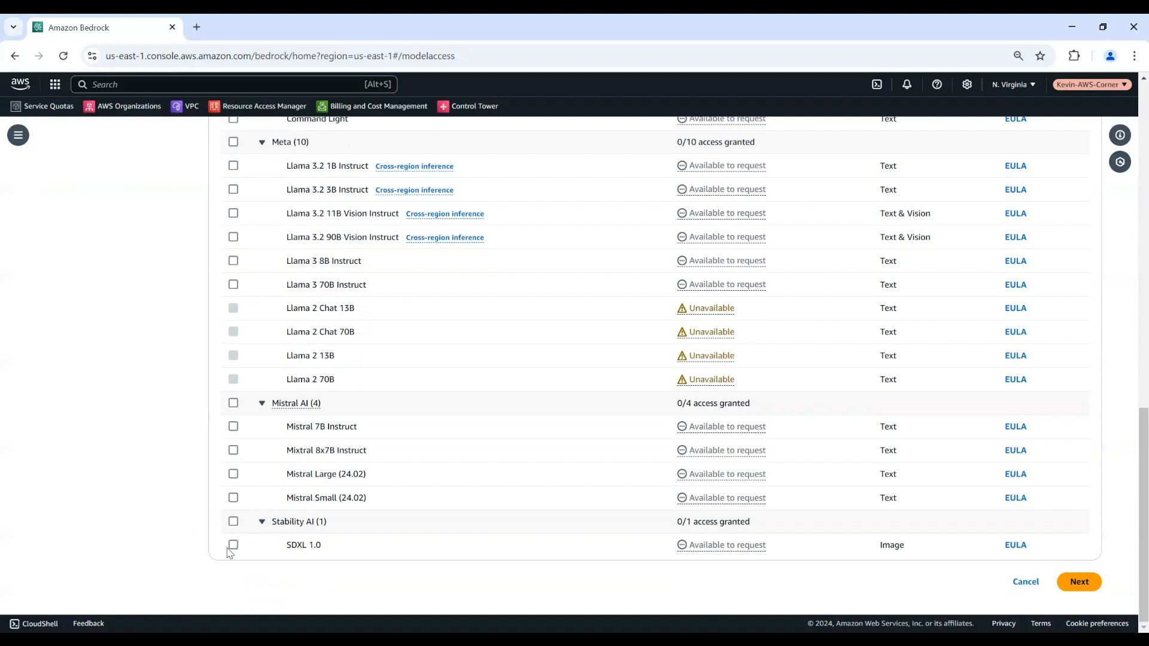
pyautogui.click(233, 522)
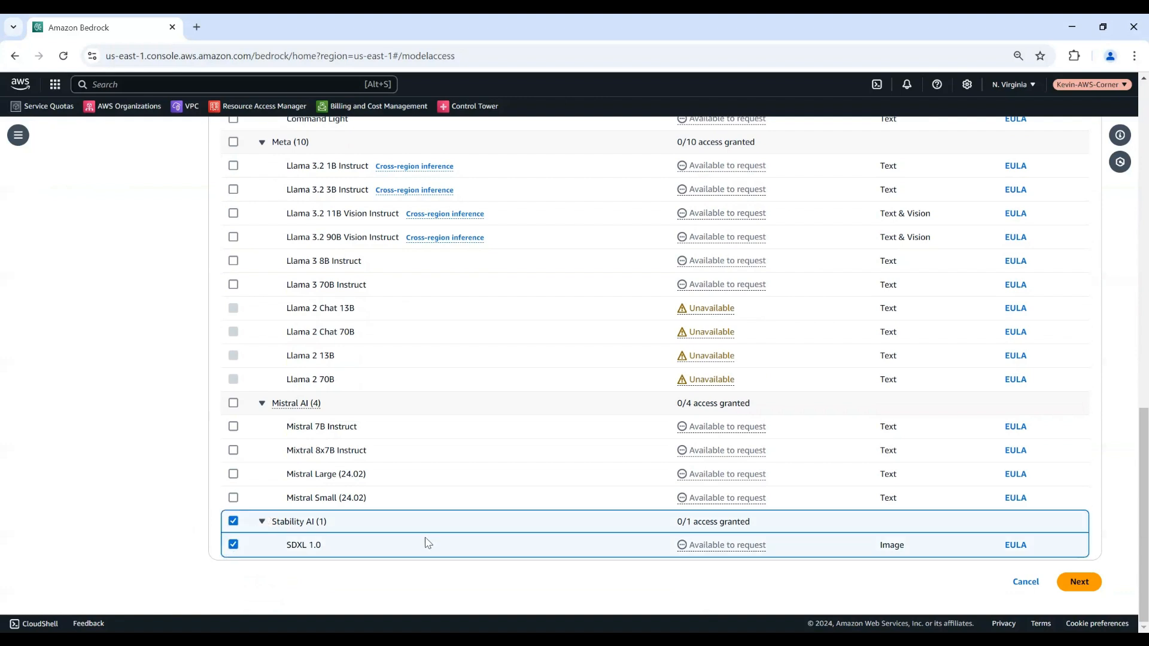
pyautogui.moveTo(647, 504)
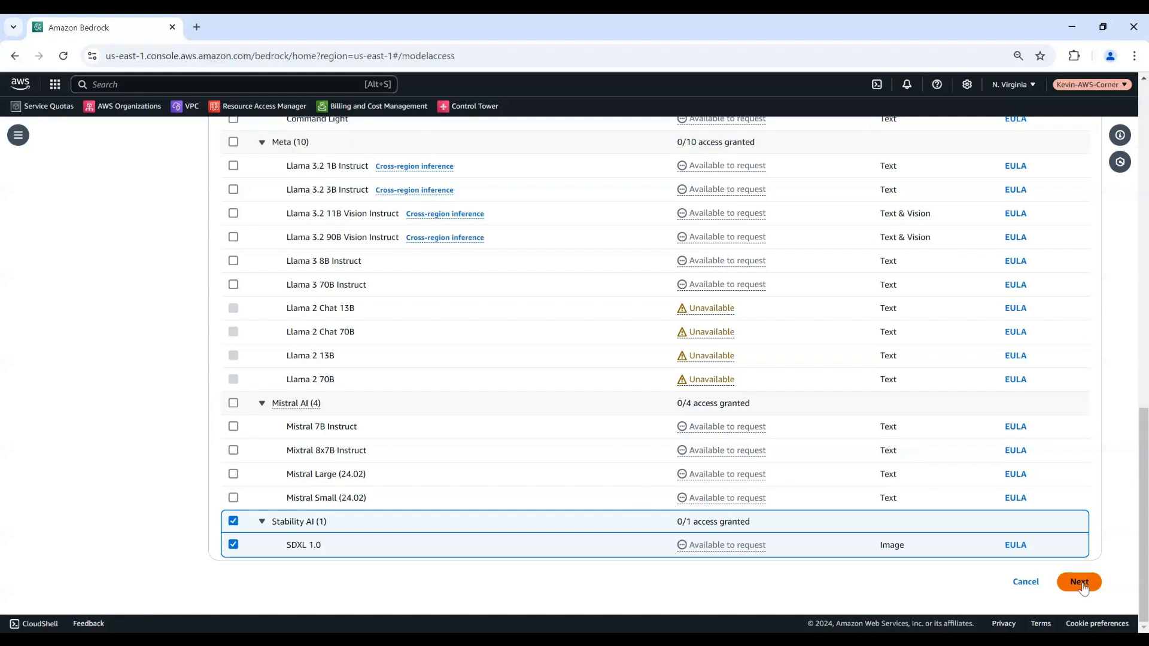
# Review and submit the access request for Claude 3.5 Sonnet and SDXL 1.0.
pyautogui.click(1078, 582)
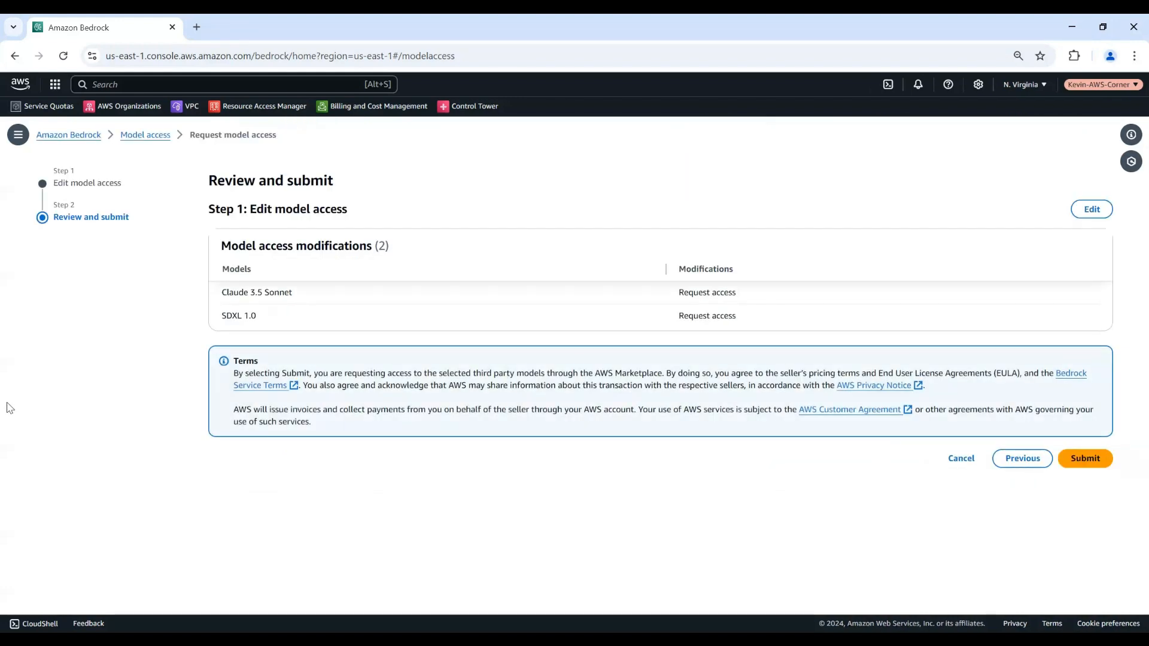
pyautogui.moveTo(353, 328)
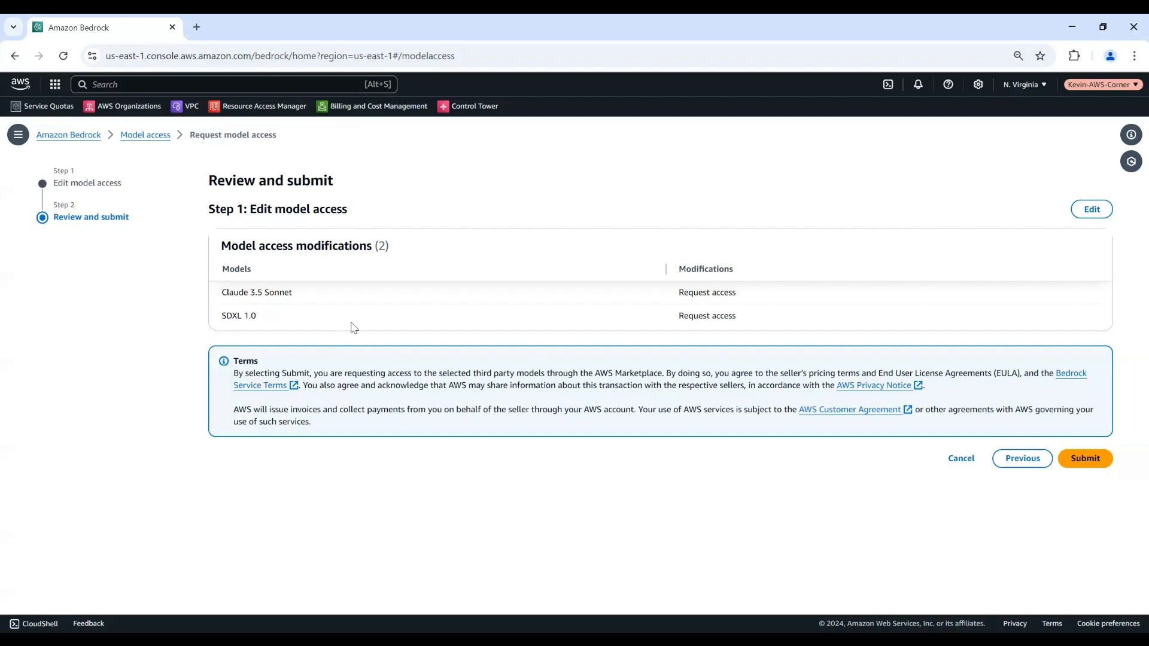
pyautogui.moveTo(1060, 474)
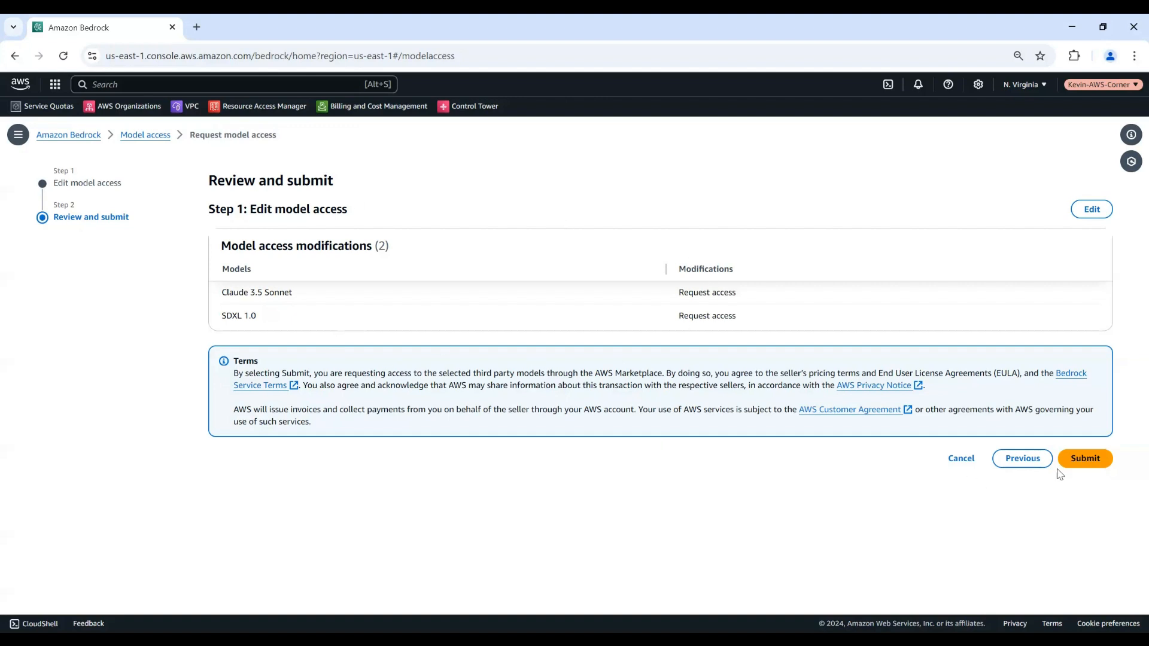
pyautogui.click(1085, 458)
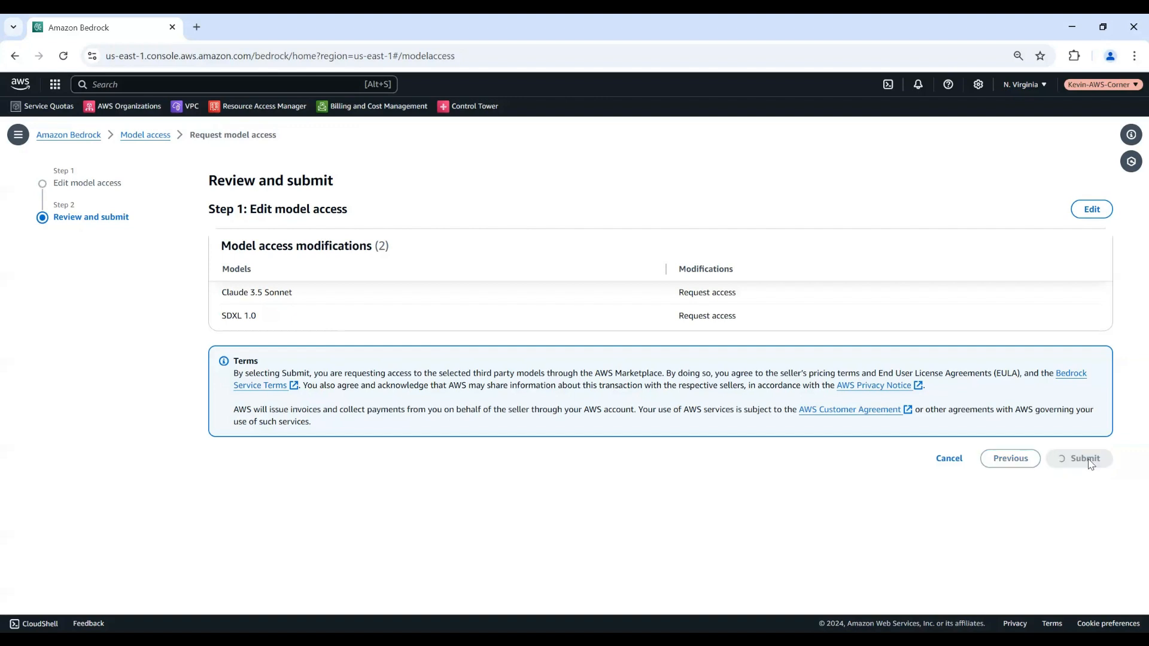
pyautogui.click(1084, 458)
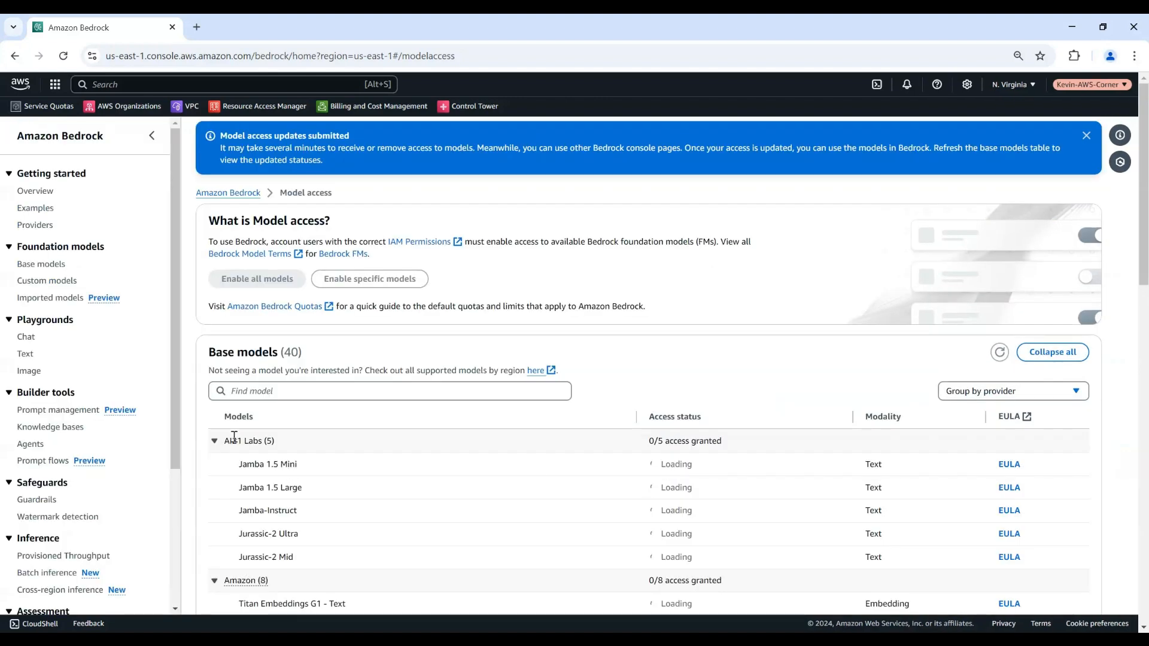
# Scroll the base models table to confirm Claude 3.5 Sonnet and SDXL 1.0 access.
pyautogui.click(999, 353)
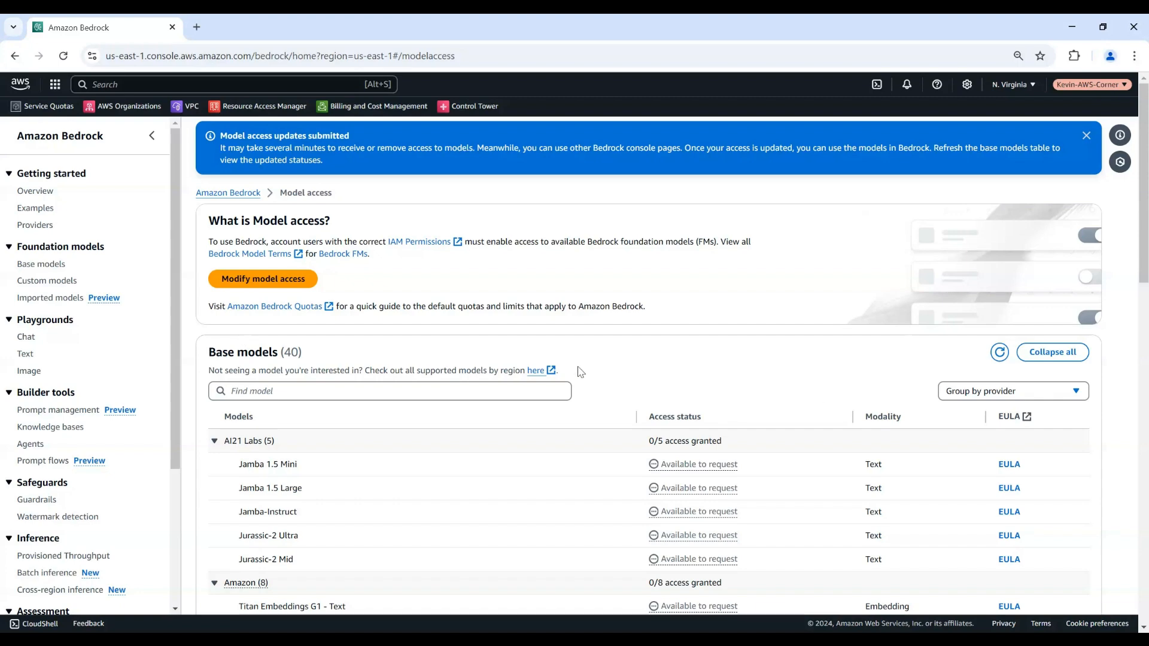
pyautogui.scroll(-3)
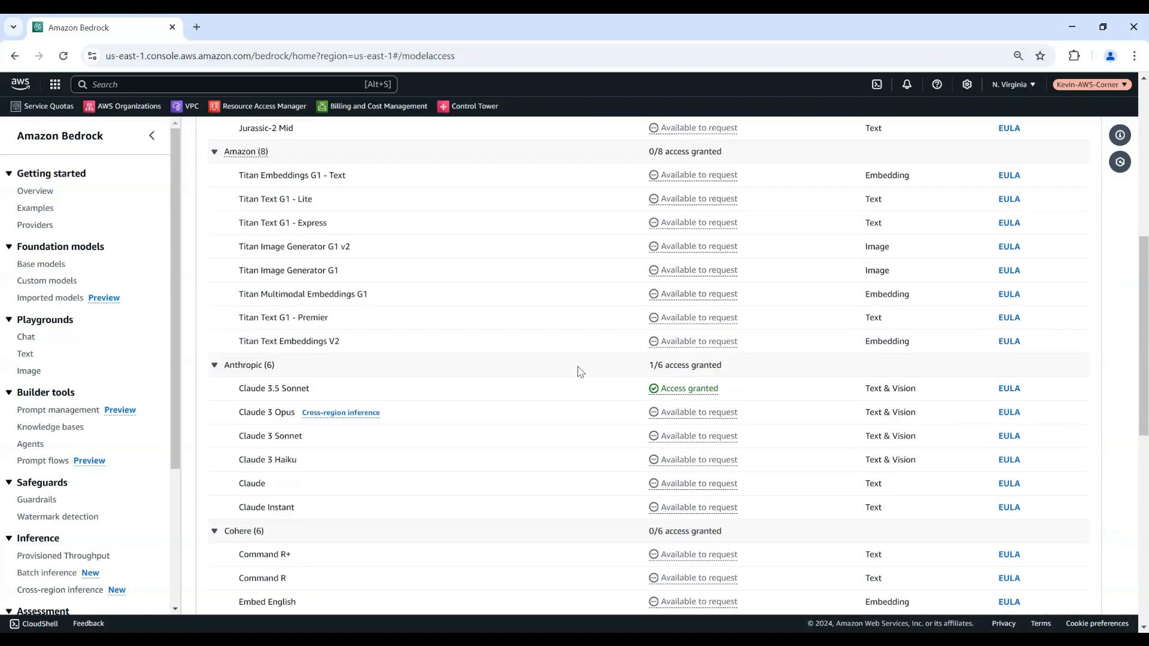
pyautogui.scroll(-3)
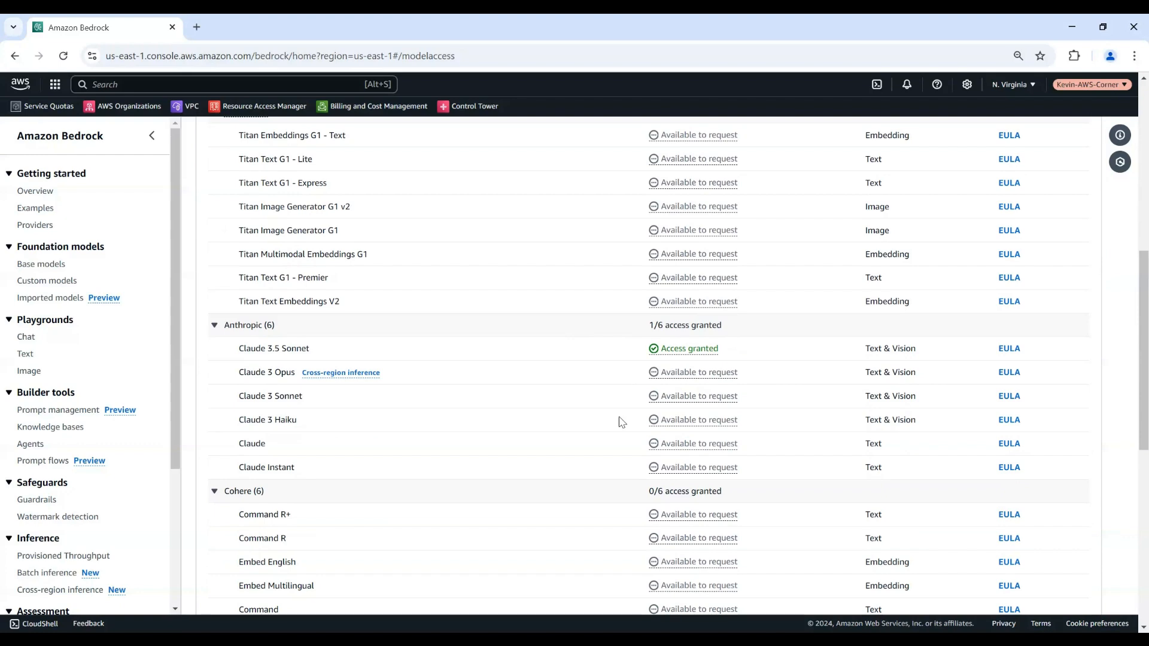
pyautogui.scroll(-3)
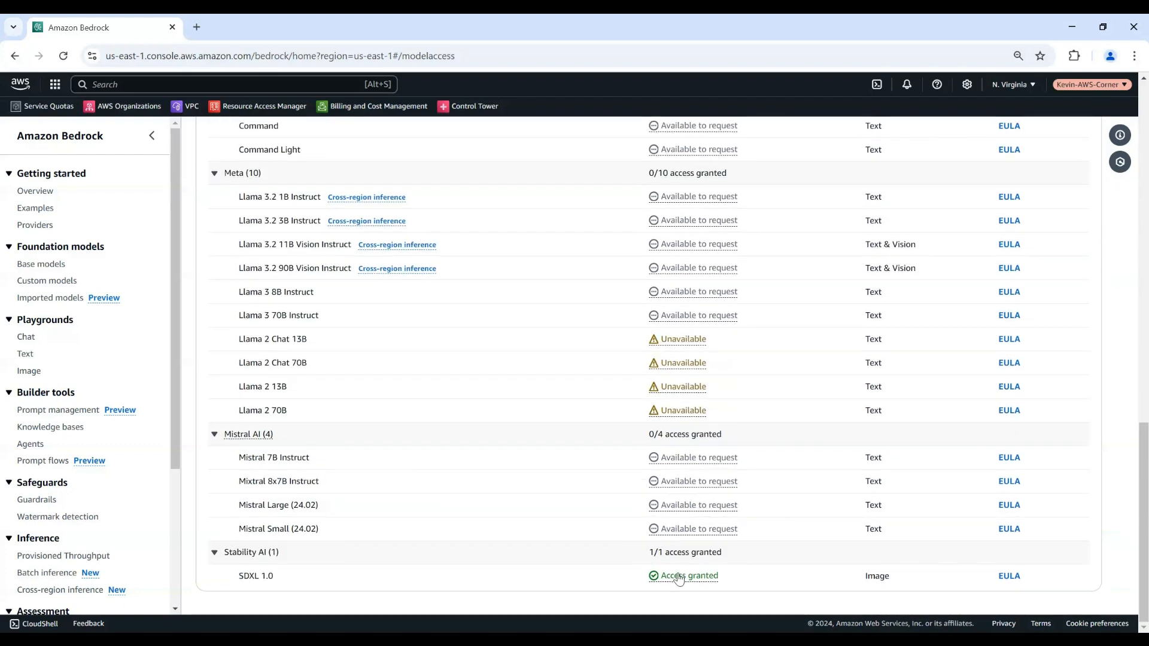
pyautogui.scroll(3)
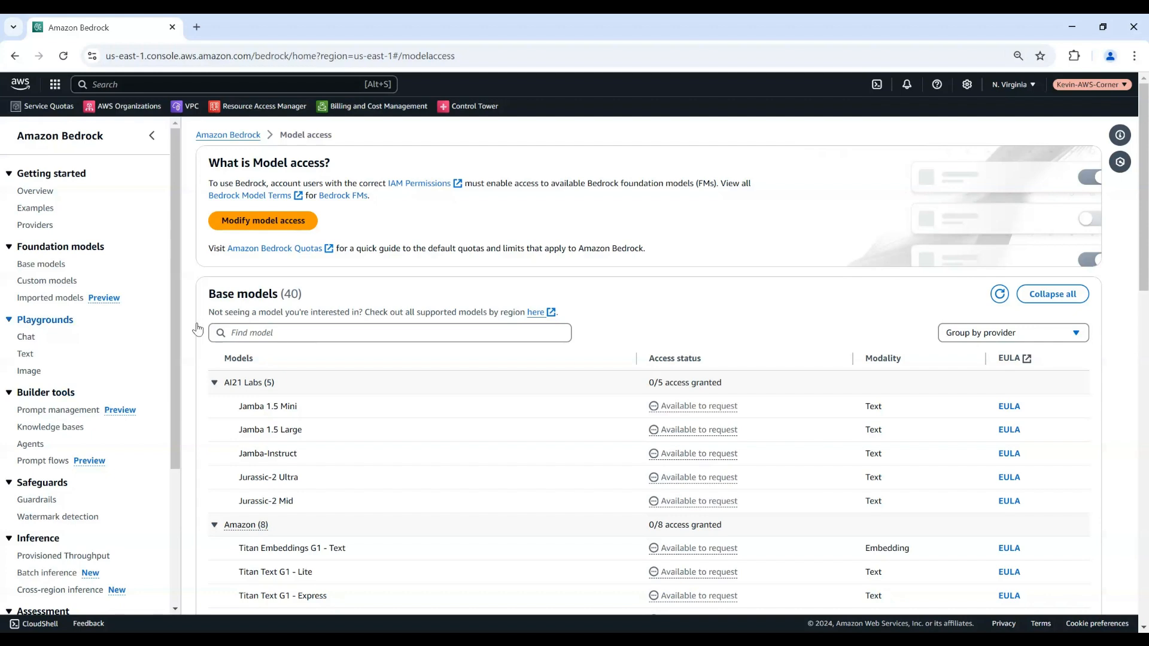
pyautogui.moveTo(94, 299)
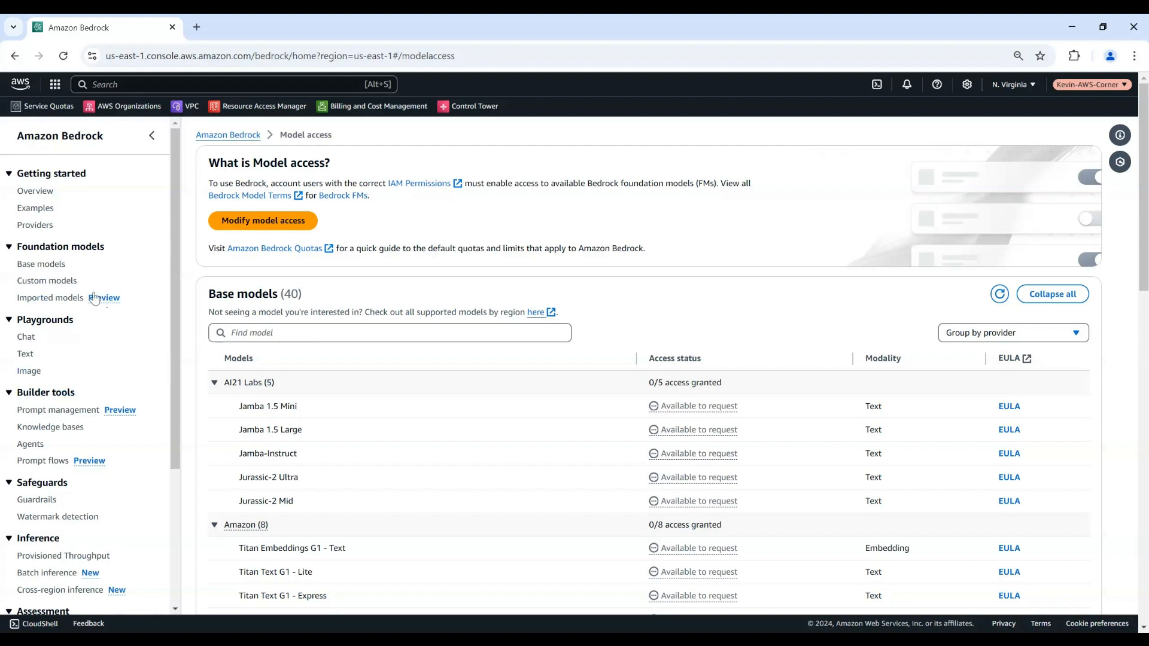
pyautogui.moveTo(3, 361)
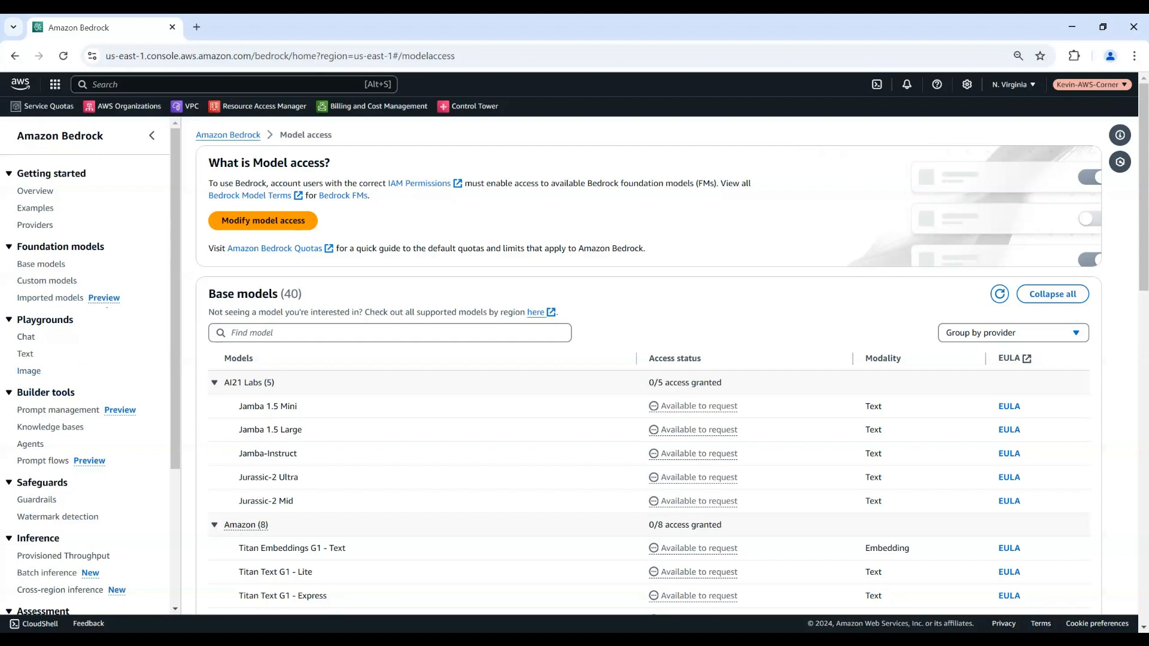
pyautogui.moveTo(40, 345)
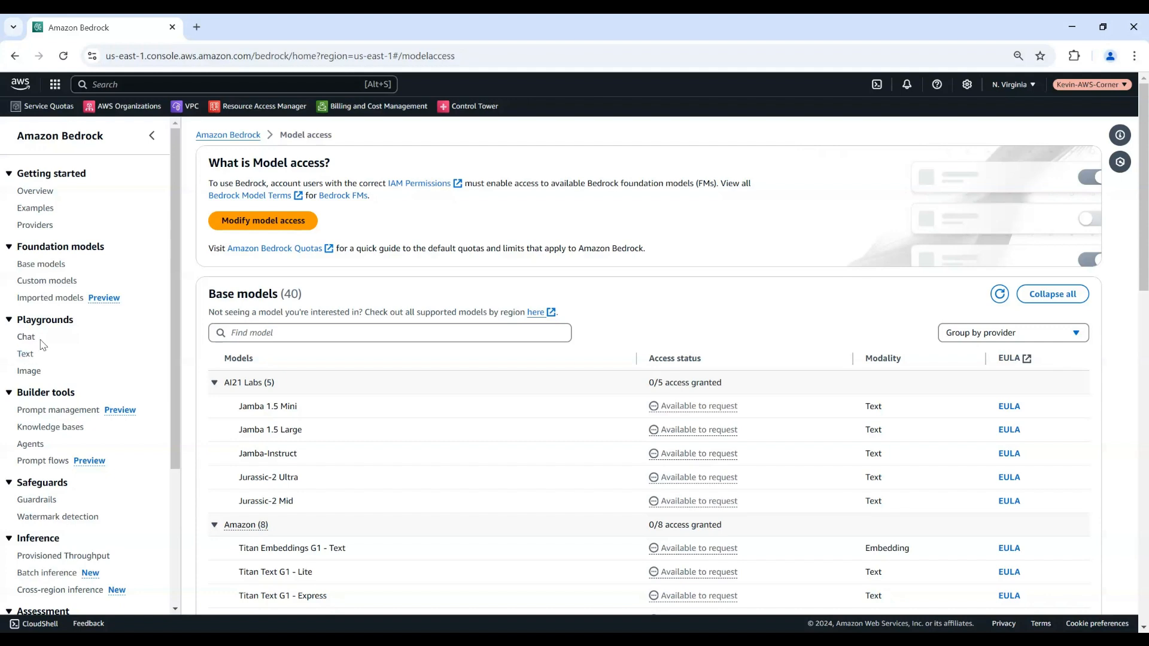
pyautogui.moveTo(25, 360)
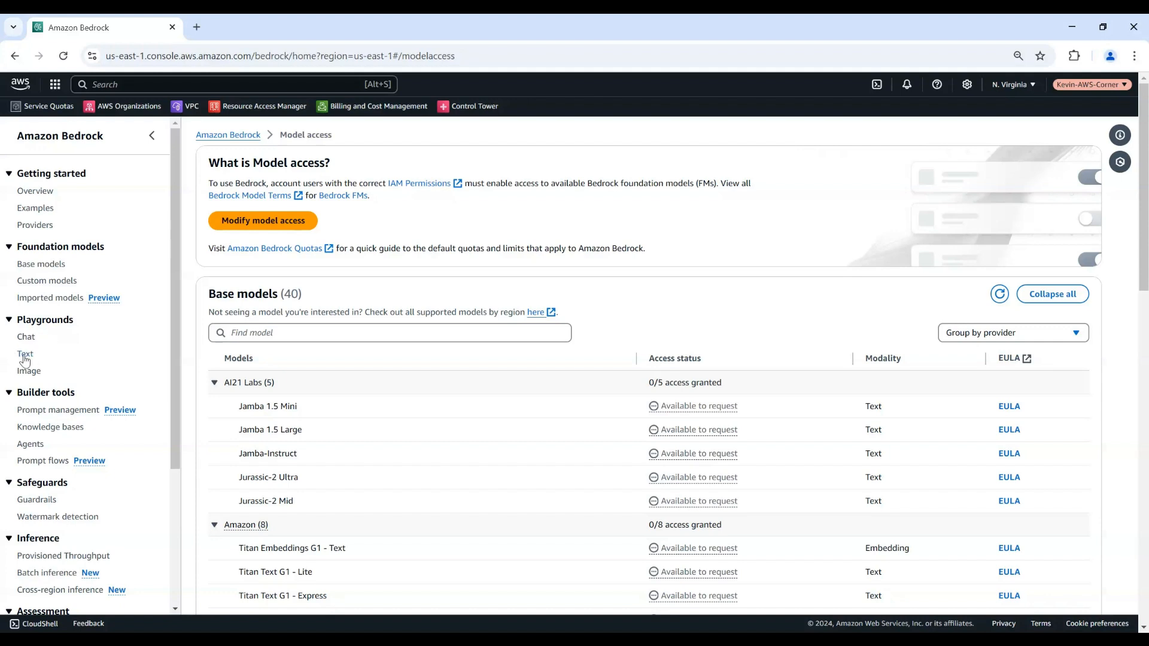
# Load Anthropic's Claude 3.5 Sonnet in the Text playground.
pyautogui.click(25, 353)
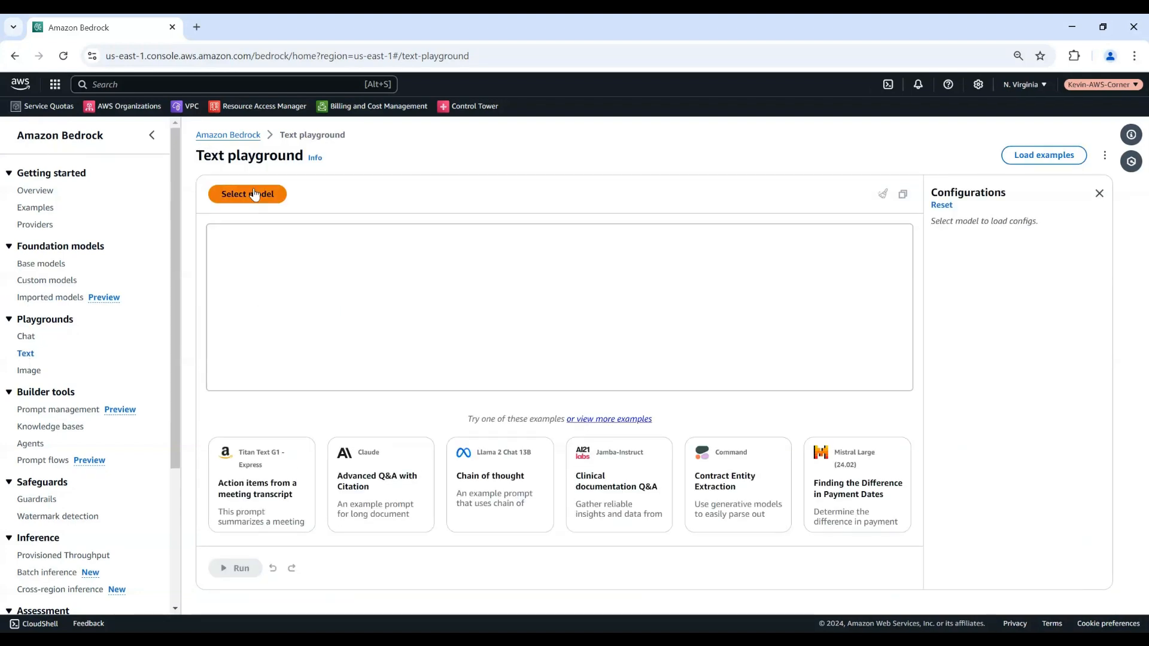
pyautogui.click(247, 193)
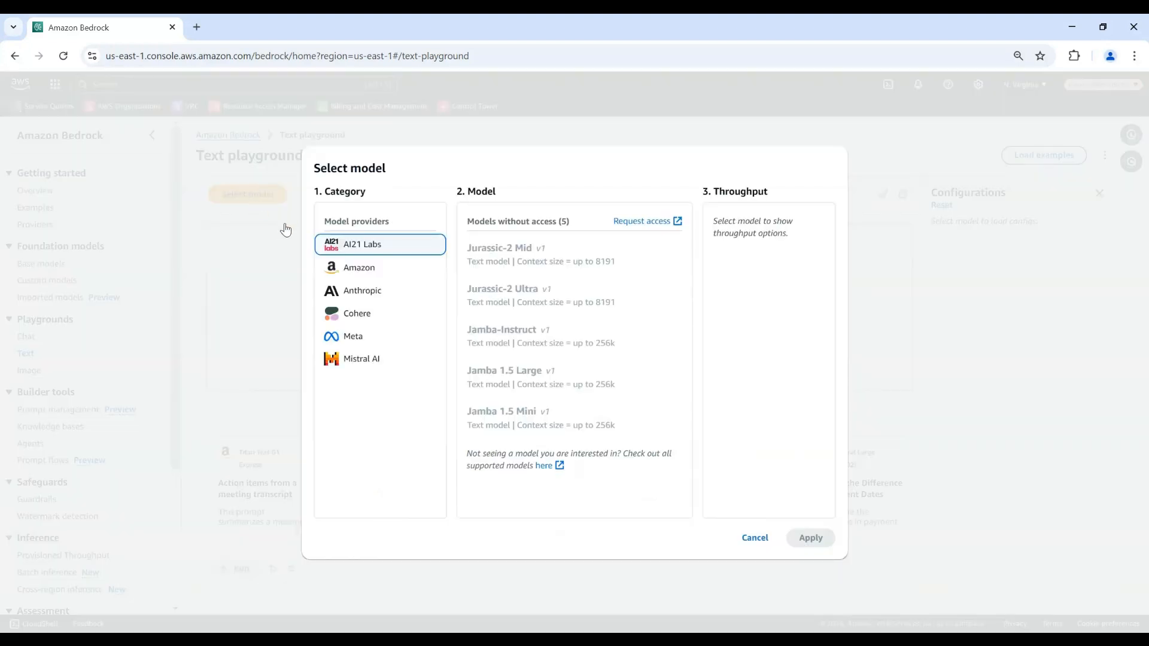
pyautogui.click(362, 291)
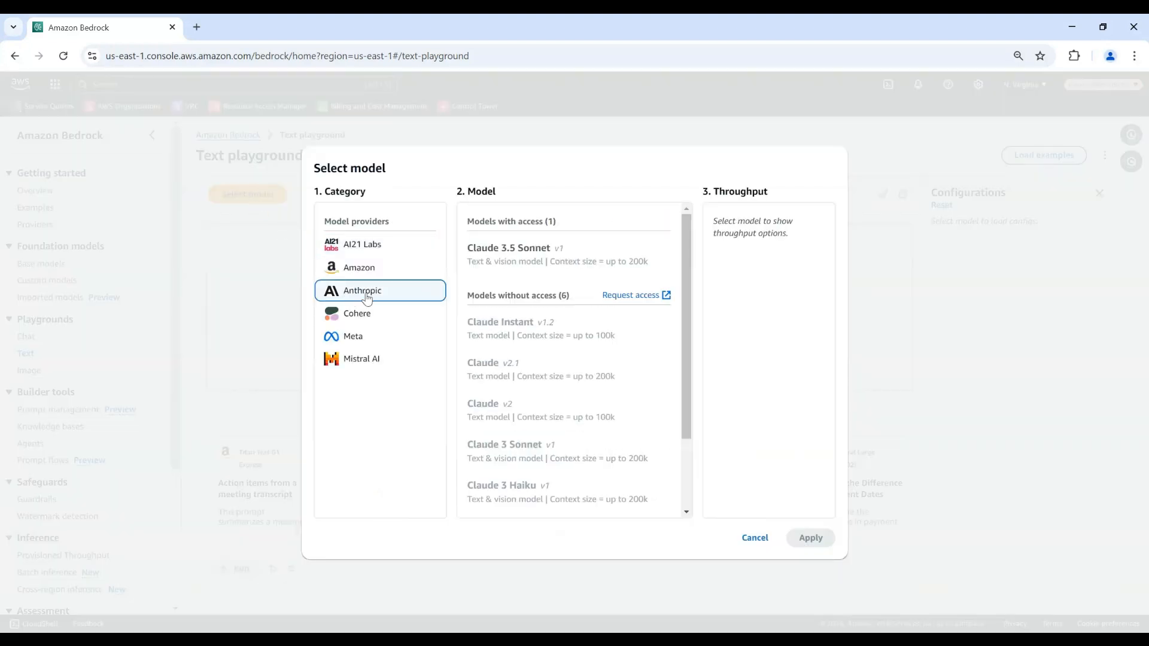
pyautogui.click(568, 254)
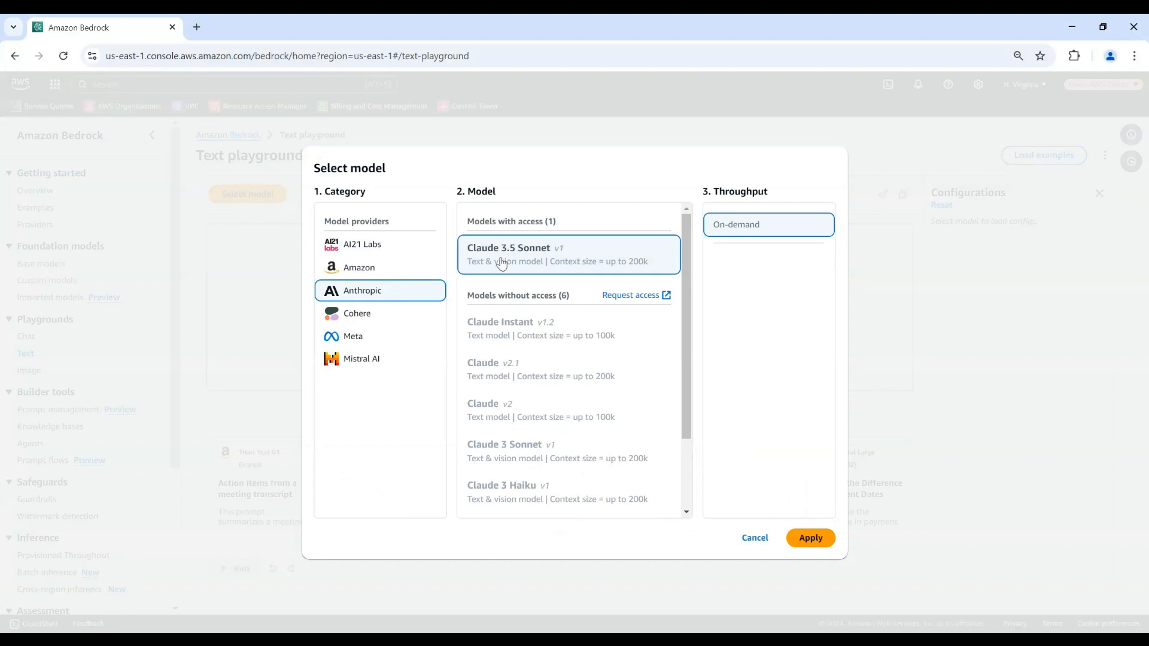
pyautogui.moveTo(811, 538)
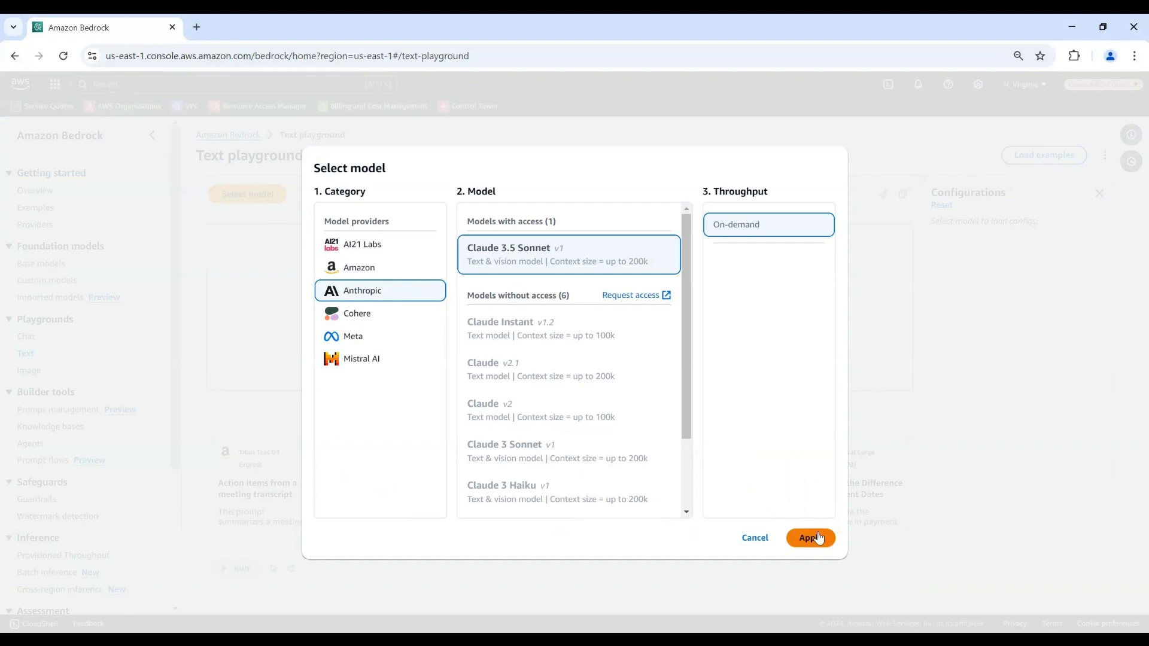
pyautogui.click(810, 537)
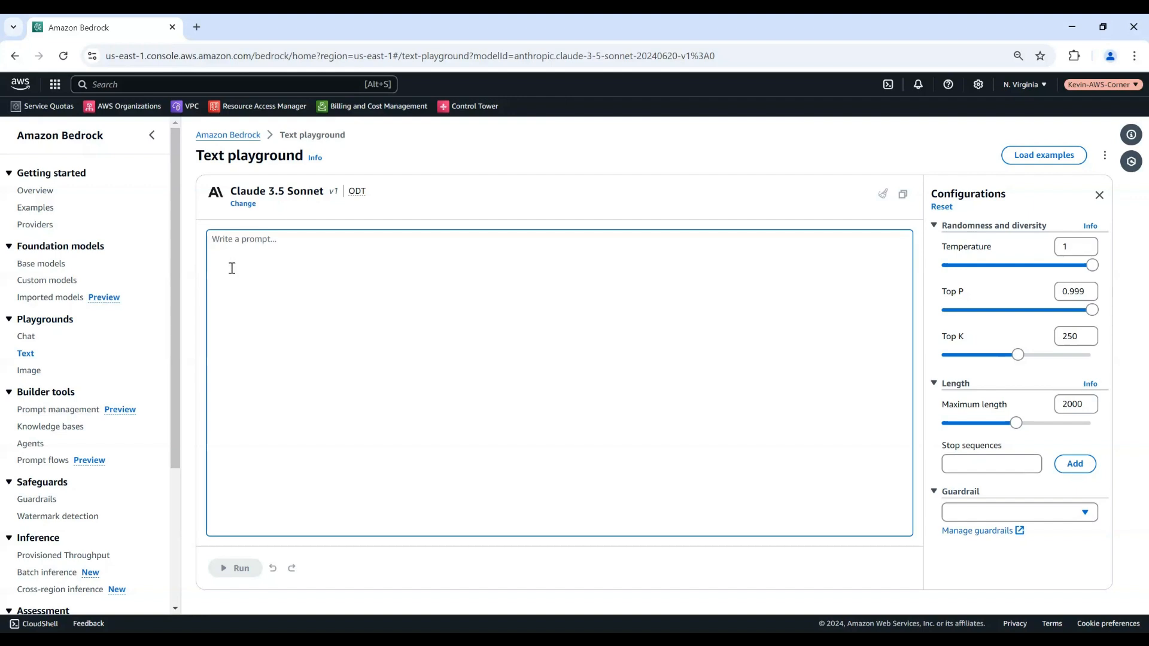
pyautogui.moveTo(233, 250)
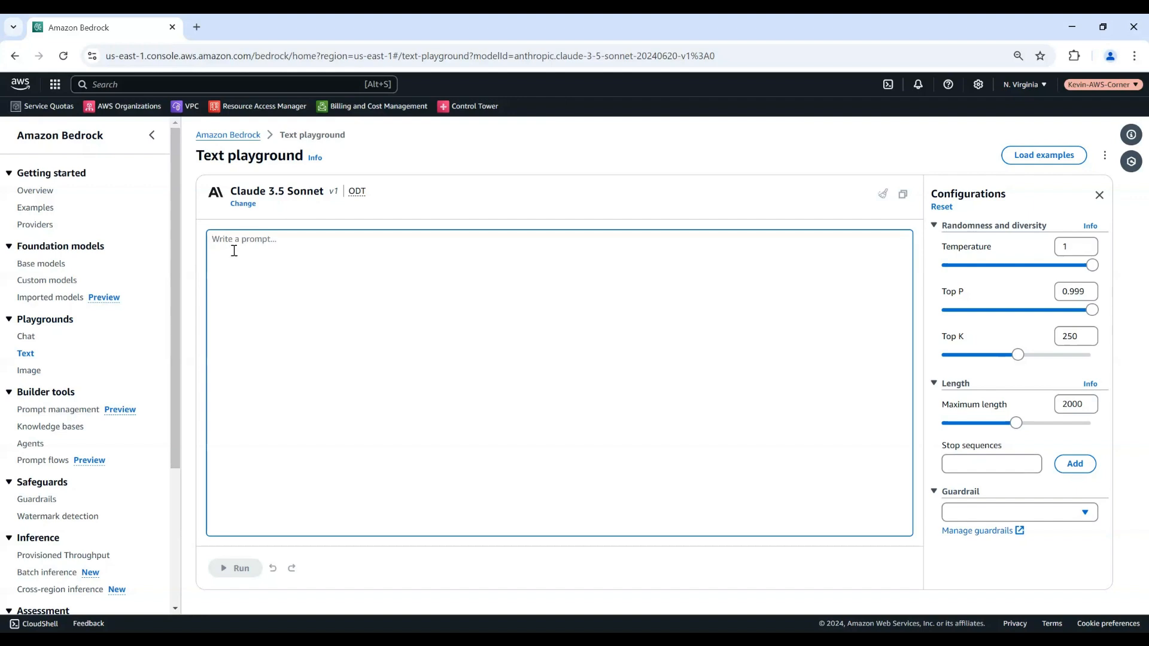
# Run the prompt 'Write a short descriptive paragraph about a cozy cabin in the woods...'.
pyautogui.write('Write a short descriptive paragraph about a cozy cabin in the woods on a snowy winter day')
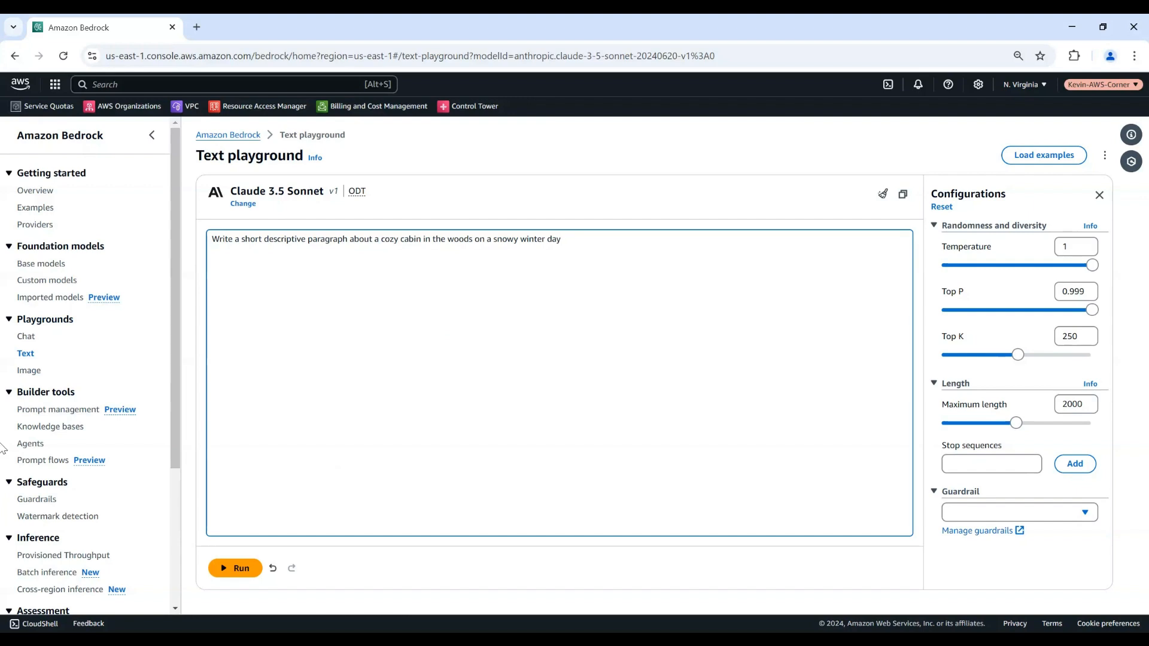
pyautogui.click(235, 568)
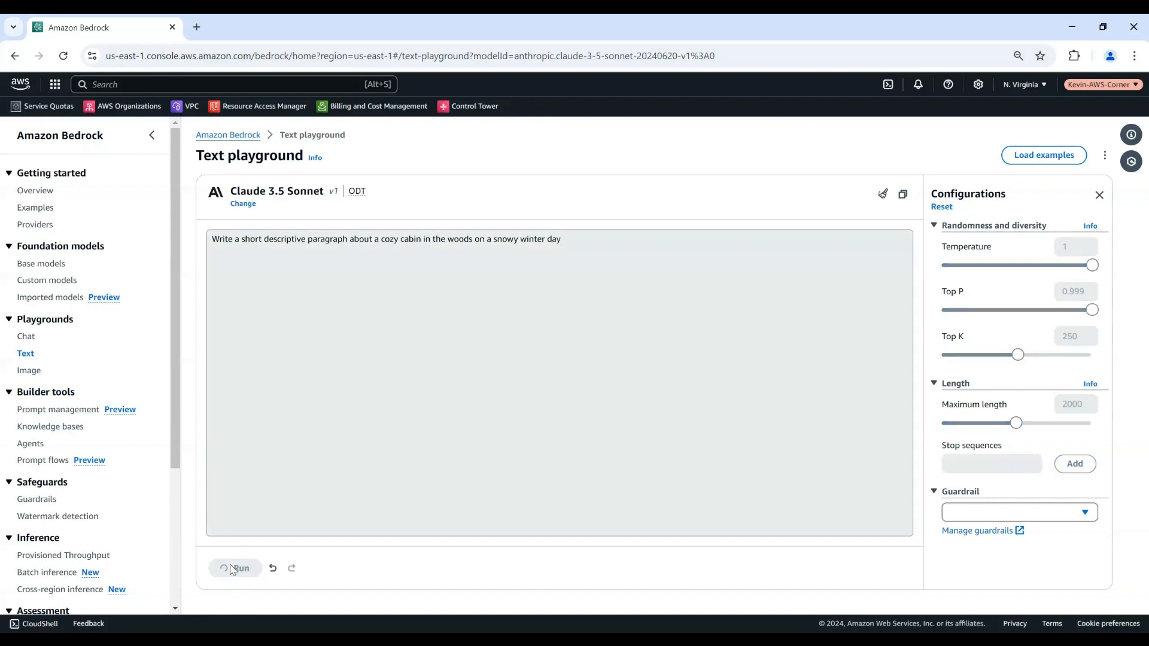
pyautogui.click(238, 568)
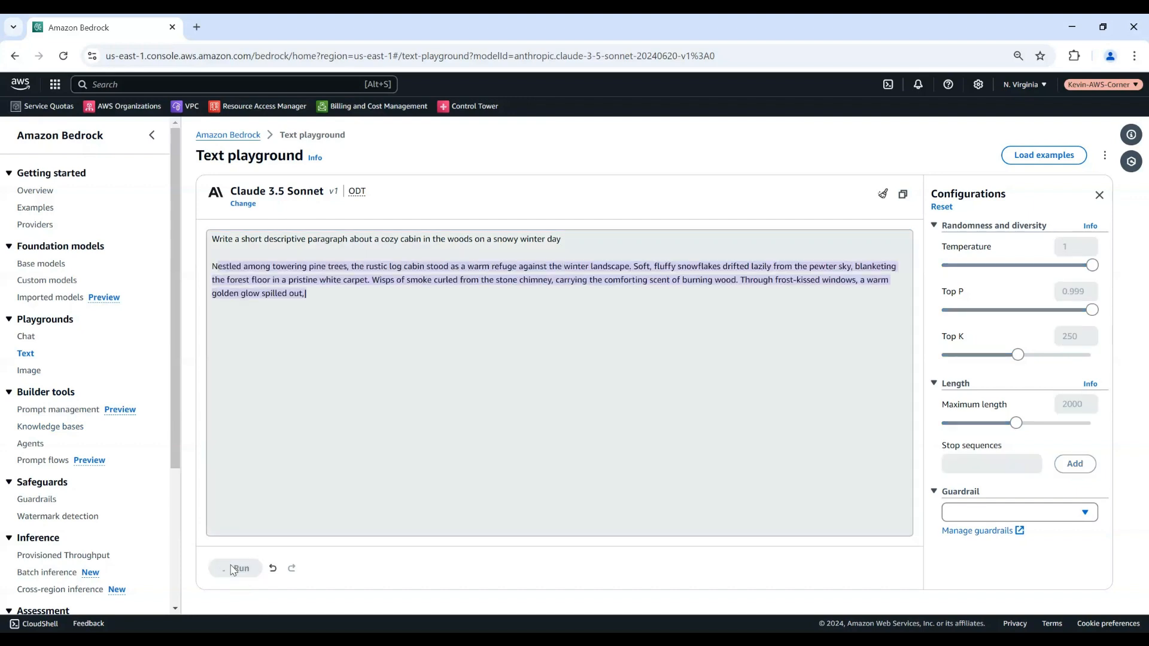
pyautogui.click(240, 568)
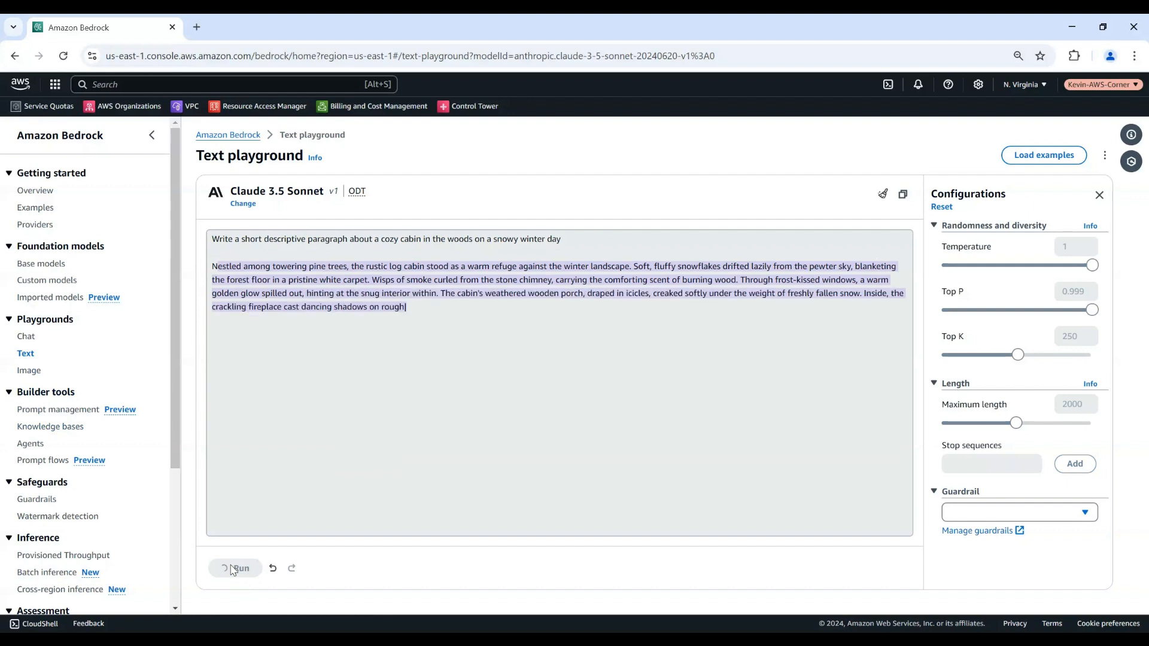
pyautogui.click(236, 569)
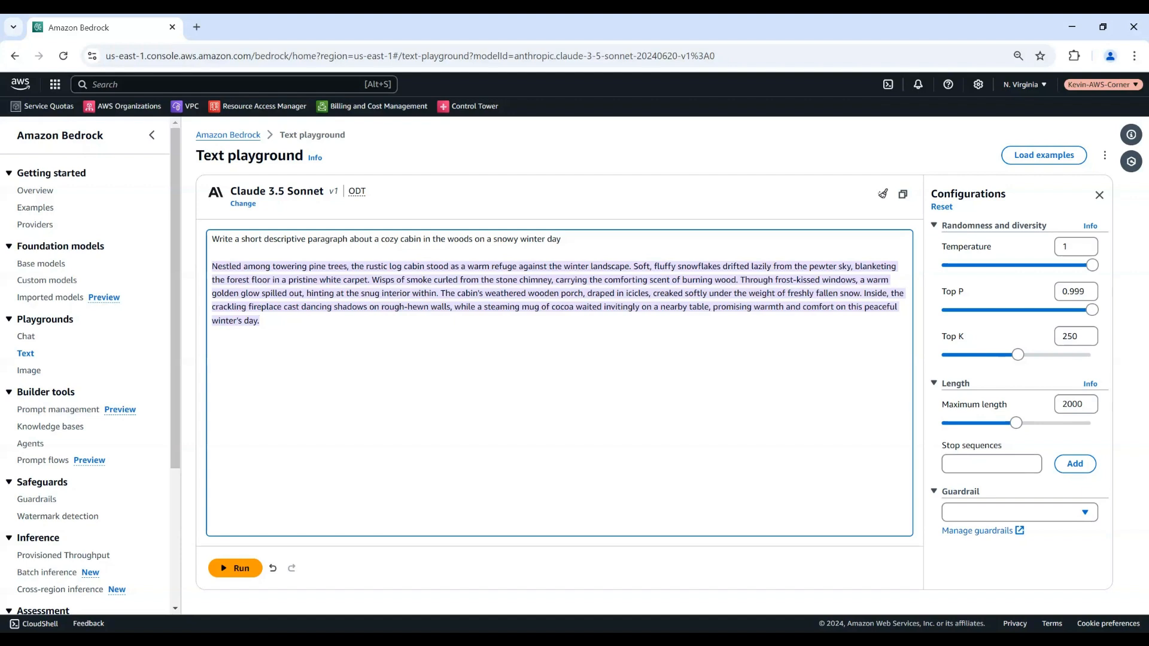
pyautogui.moveTo(38, 346)
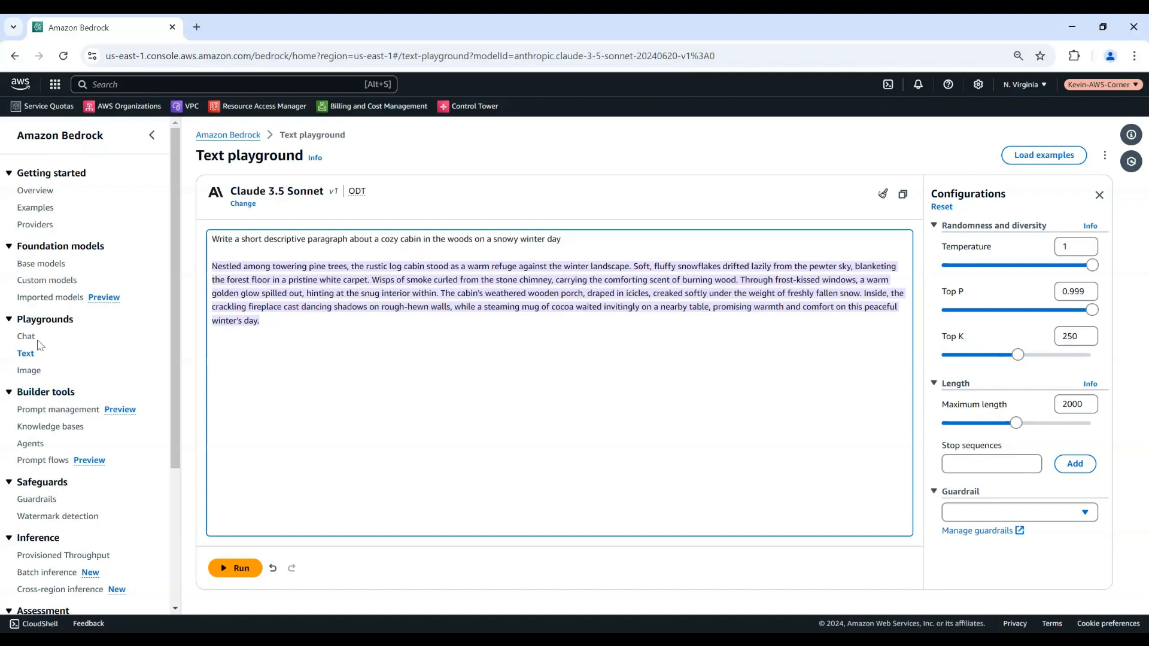
pyautogui.moveTo(29, 370)
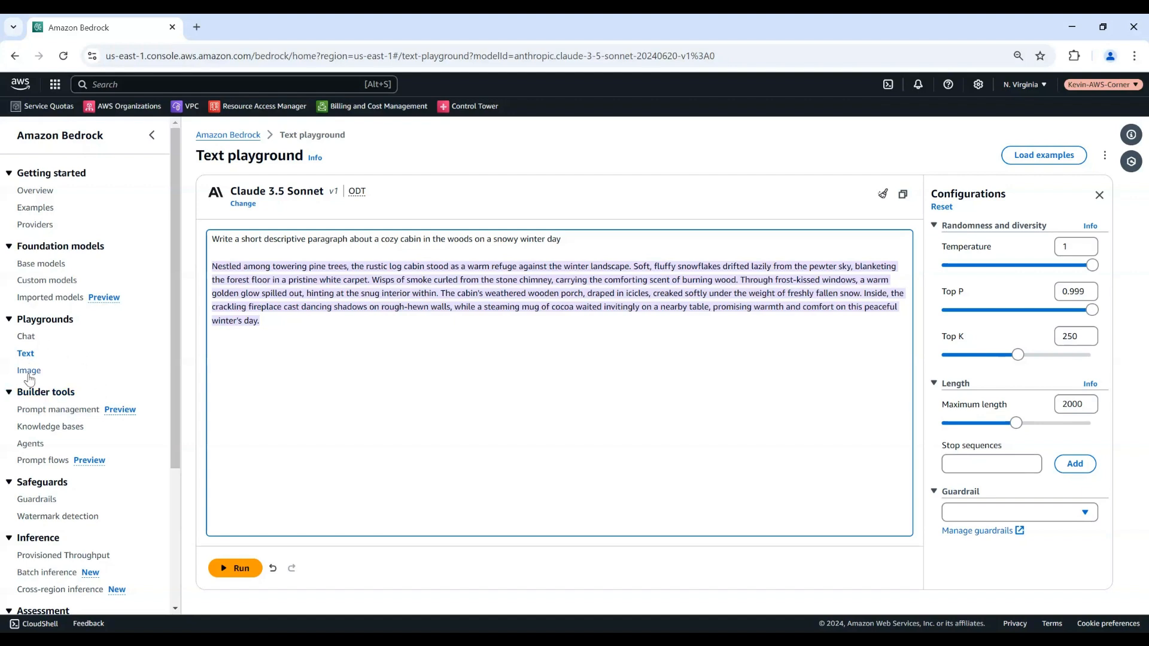
# Load Stability AI's SDXL 1.0 in the Image playground.
pyautogui.click(29, 370)
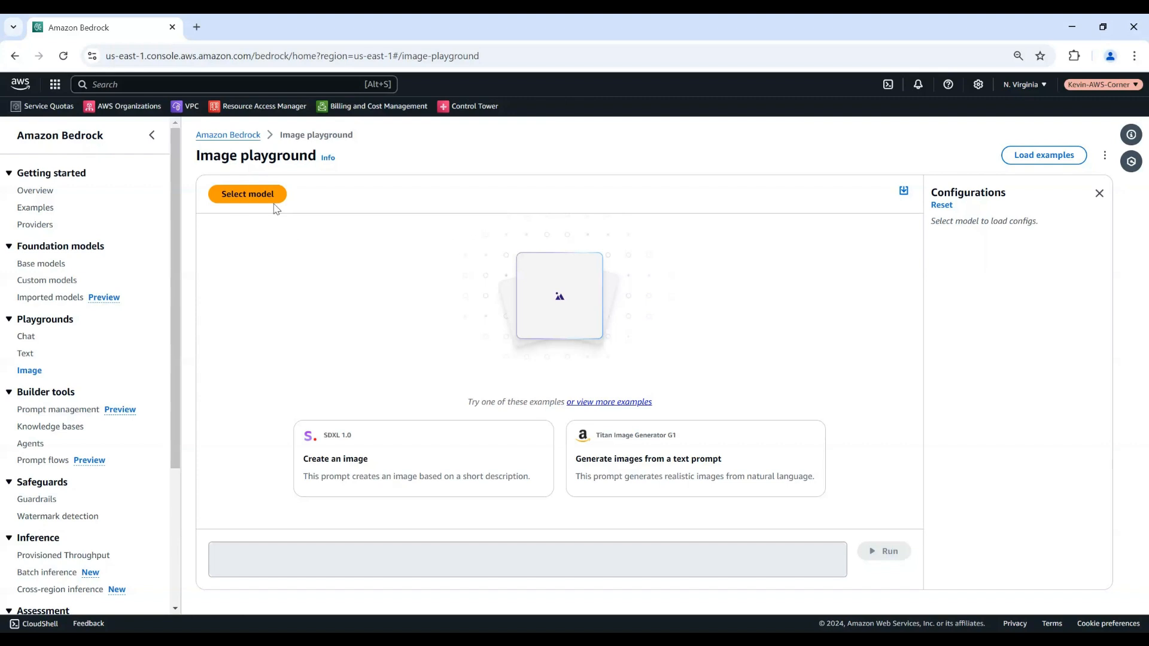
pyautogui.click(247, 194)
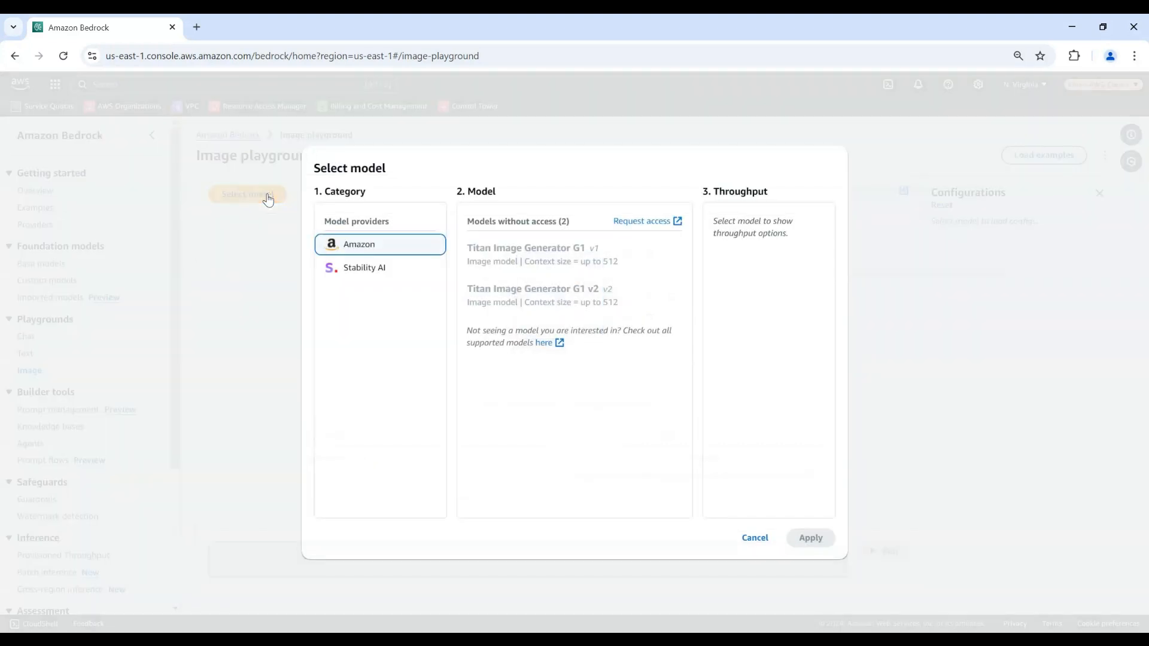
pyautogui.click(365, 268)
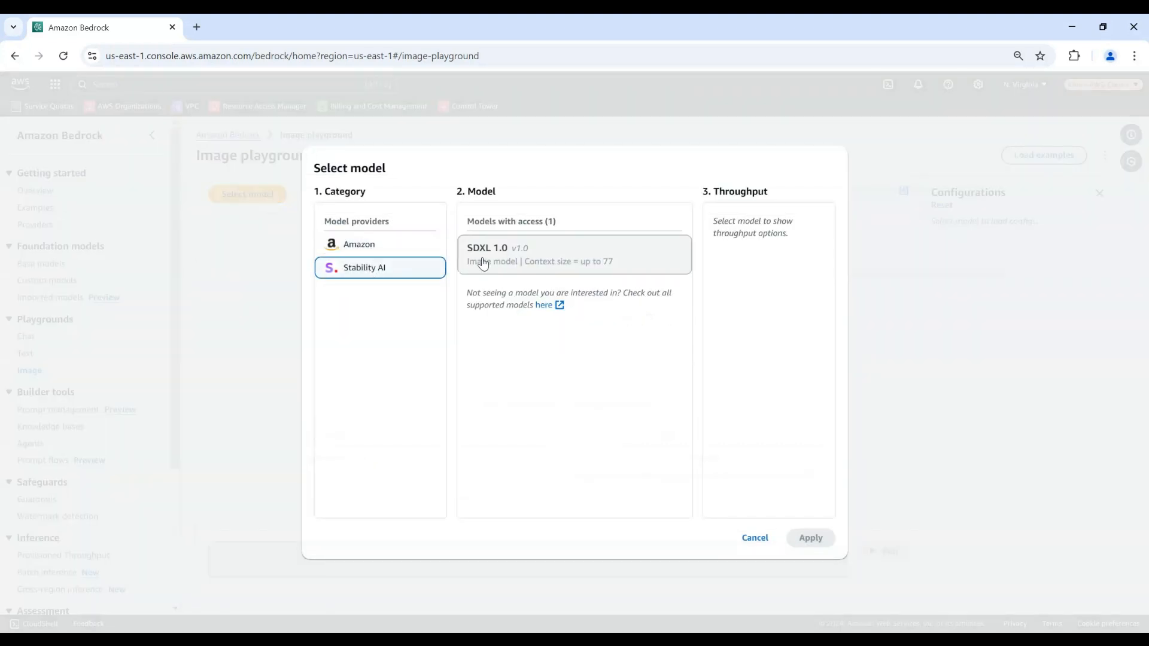
pyautogui.click(574, 255)
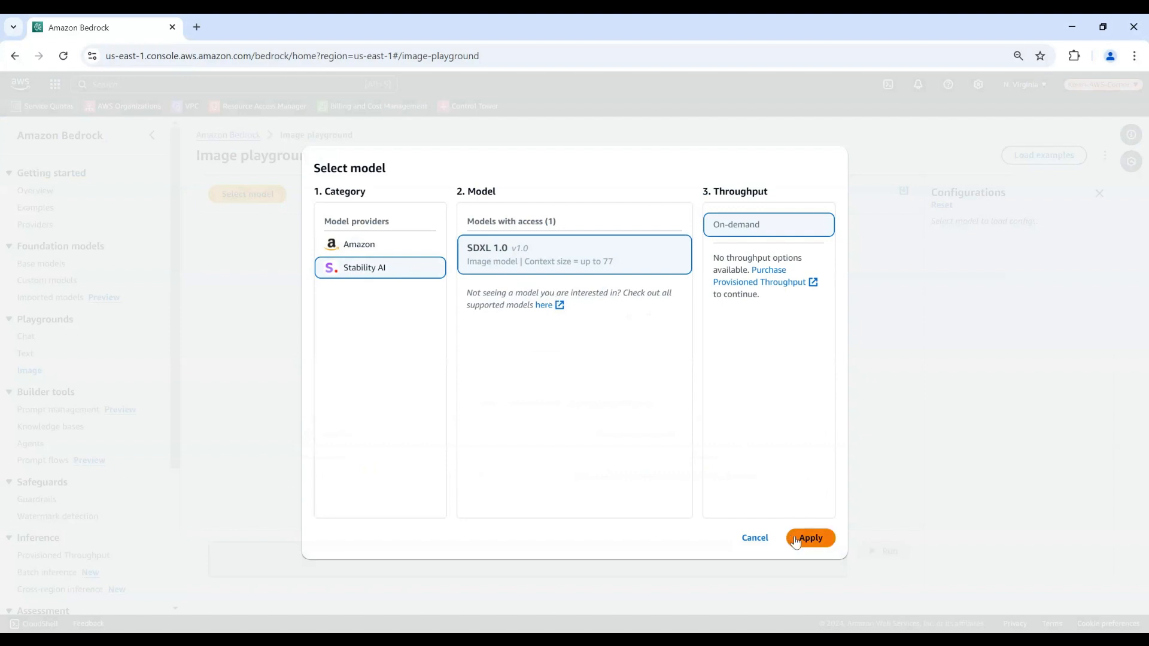
pyautogui.click(810, 537)
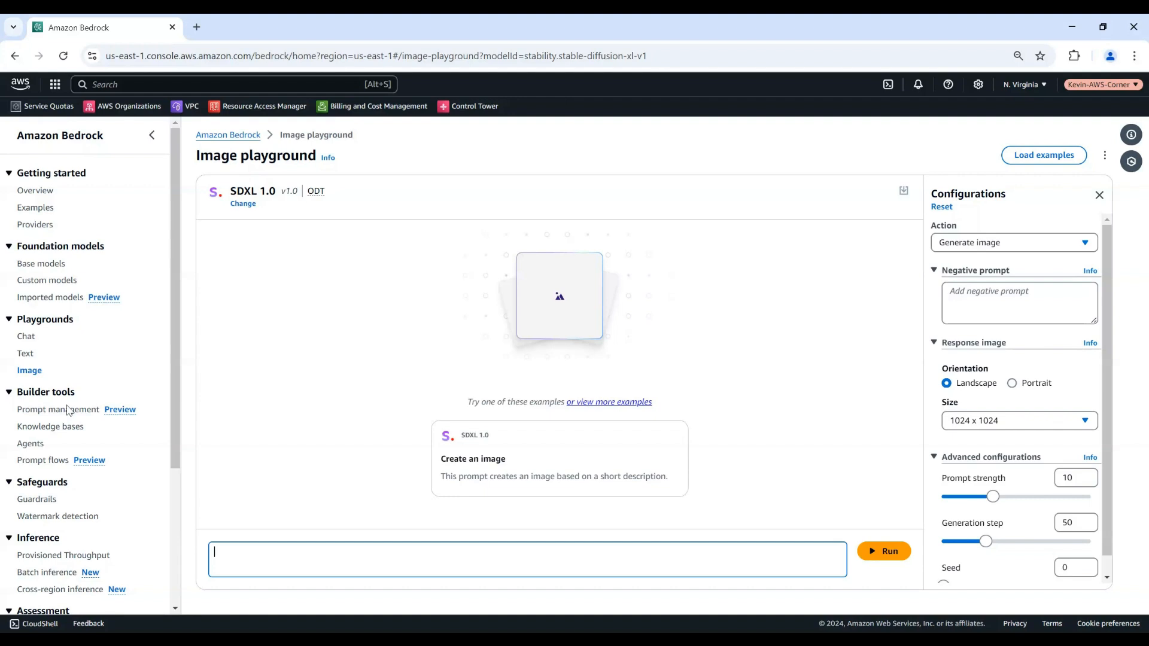
pyautogui.moveTo(247, 565)
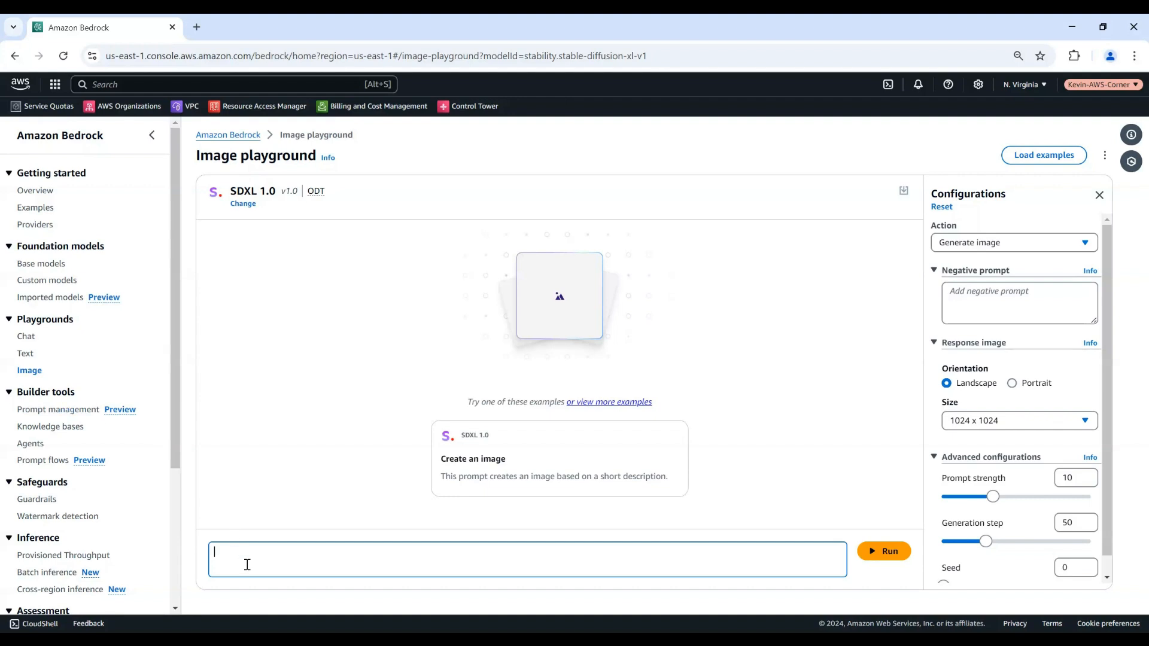
# Generate an image from 'A majestic unicorn standing in a magical meadow at sunset'.
pyautogui.write('A majestic unicorn standing in a magical meadow at sunset')
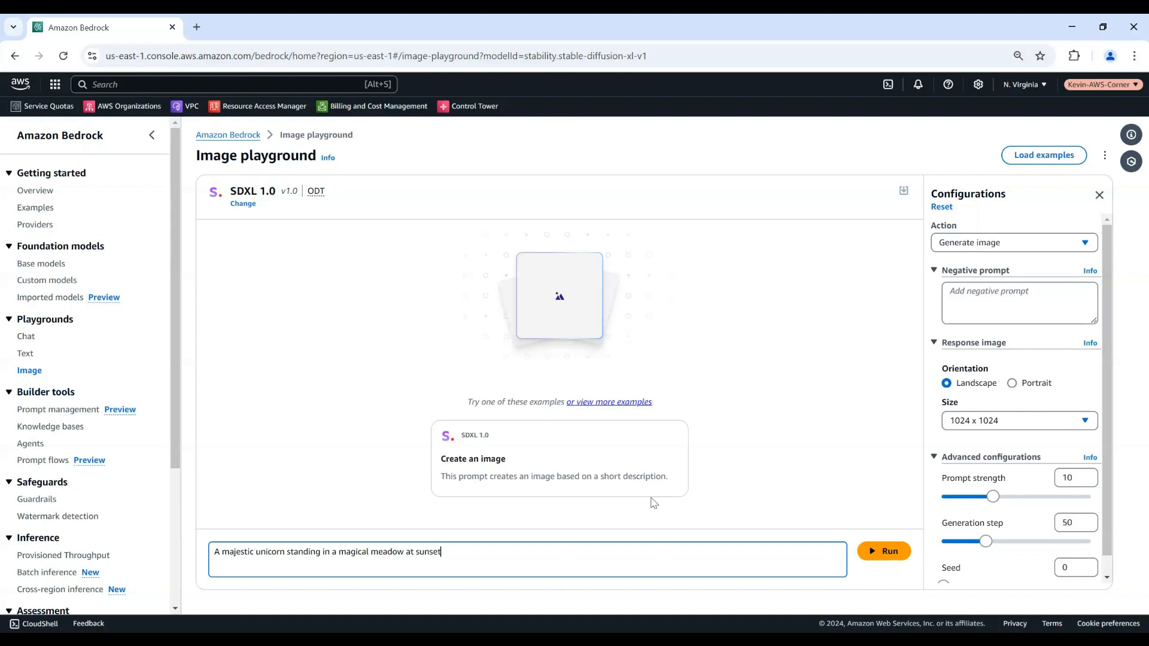
pyautogui.click(884, 551)
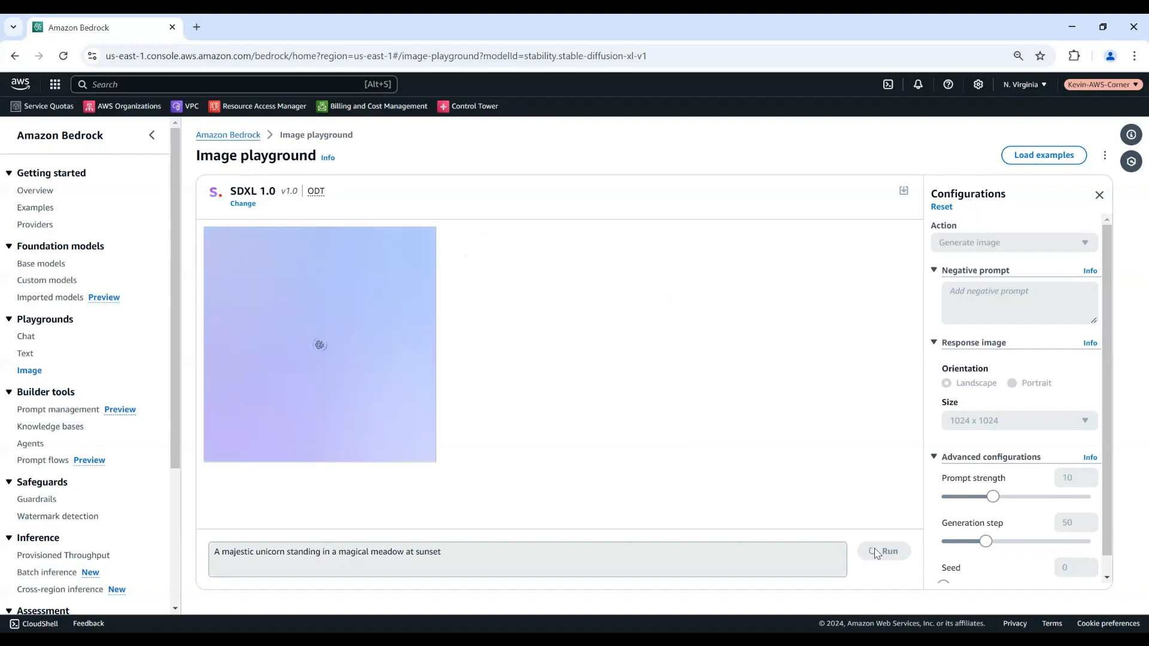
pyautogui.click(884, 551)
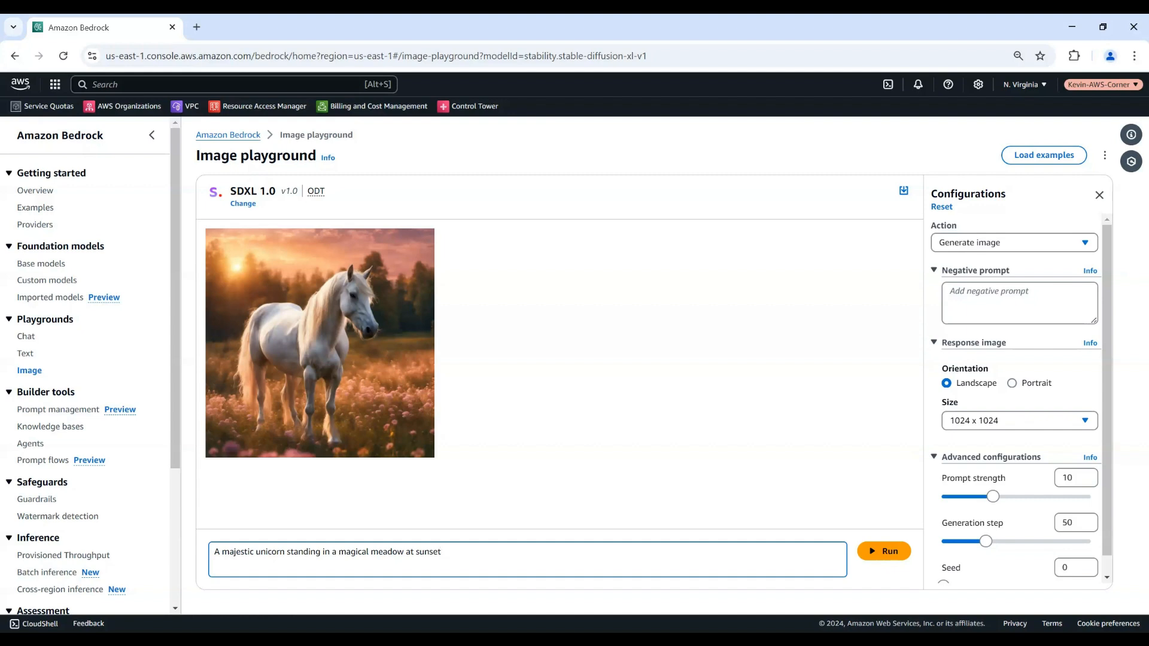
pyautogui.click(440, 552)
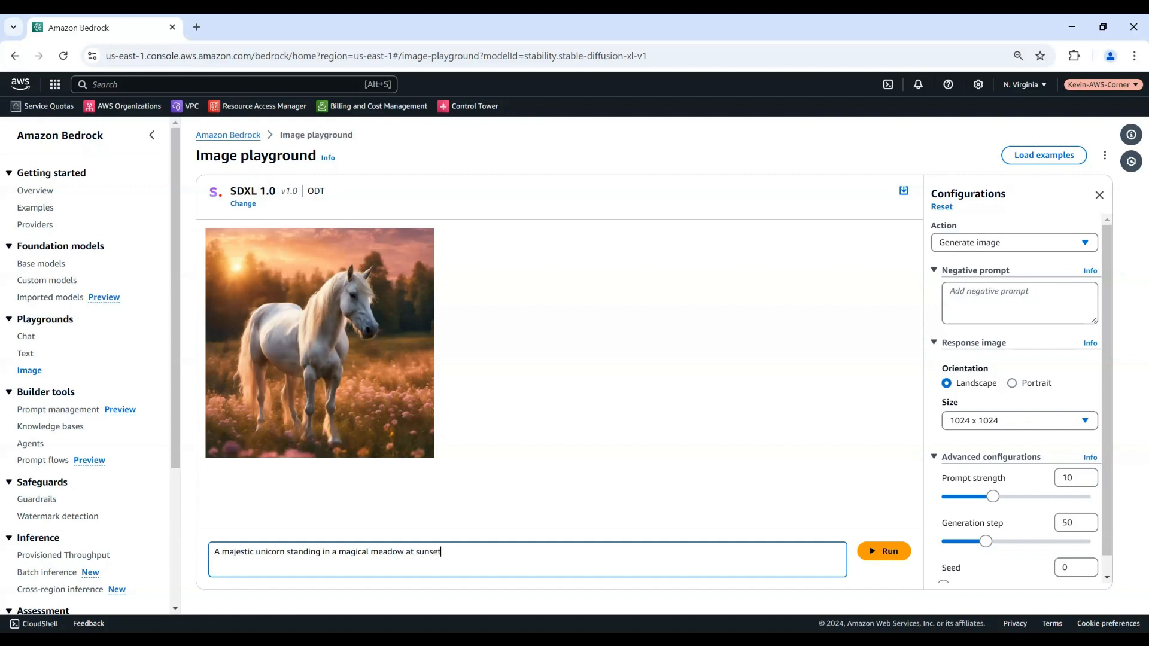